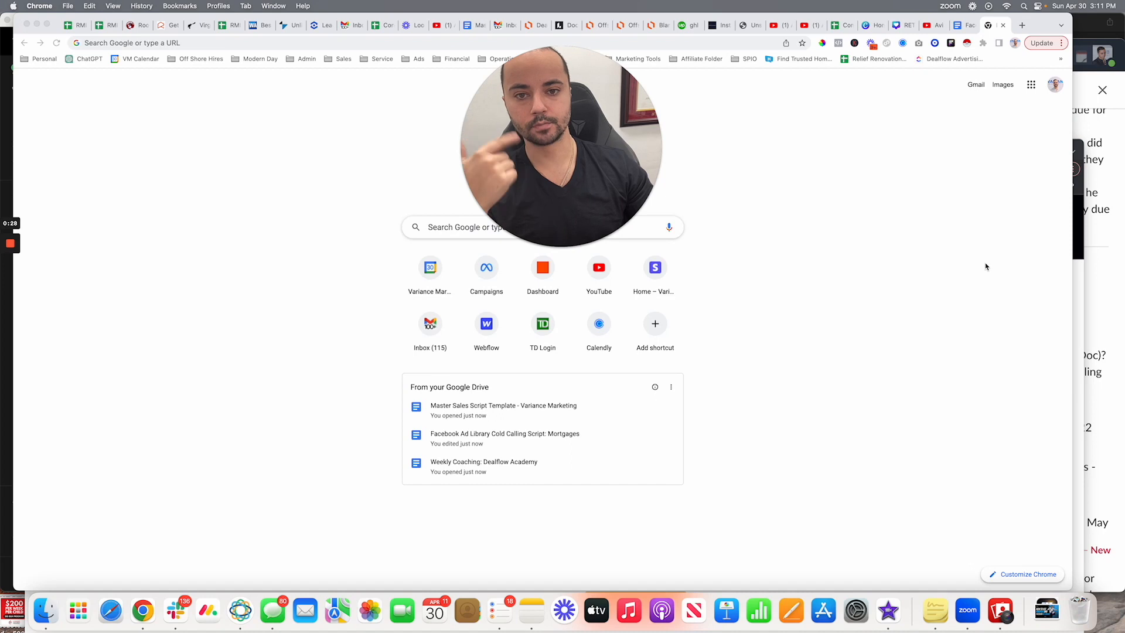
pyautogui.moveTo(960, 249)
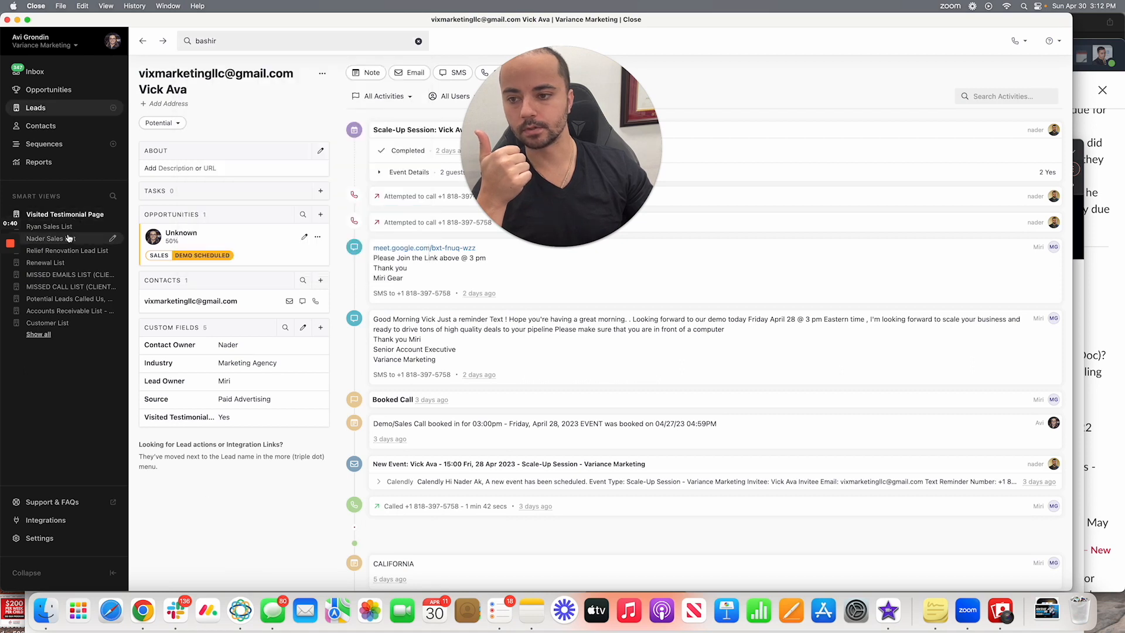
# Step: Search Google for the Facebook Ad Library and open the official facebook.com result
pyautogui.click(65, 214)
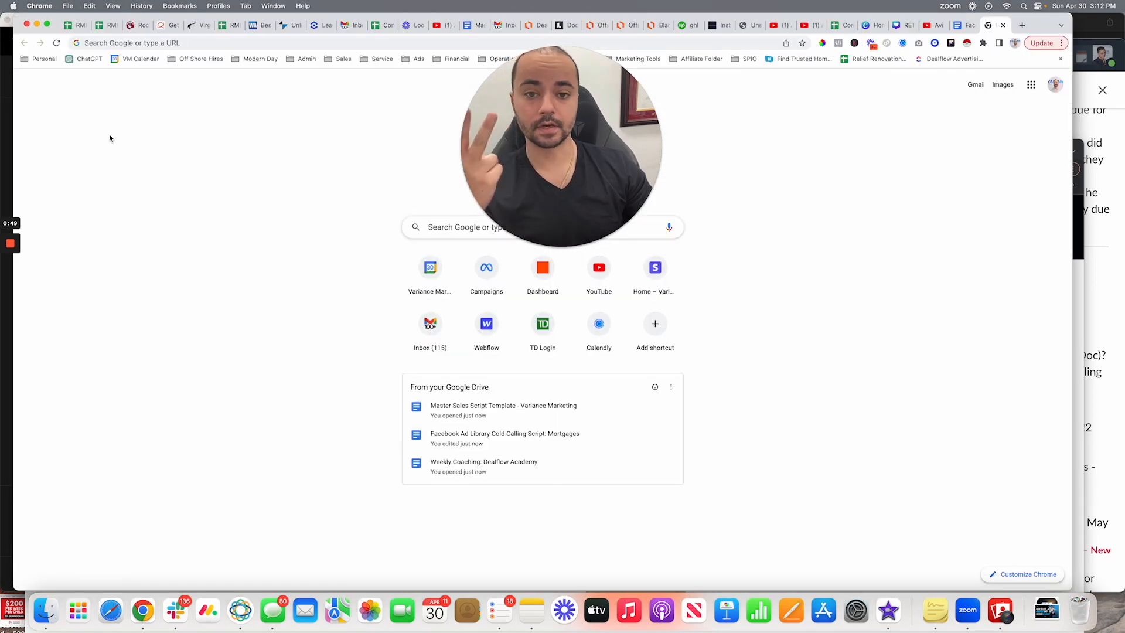
pyautogui.moveTo(971, 102)
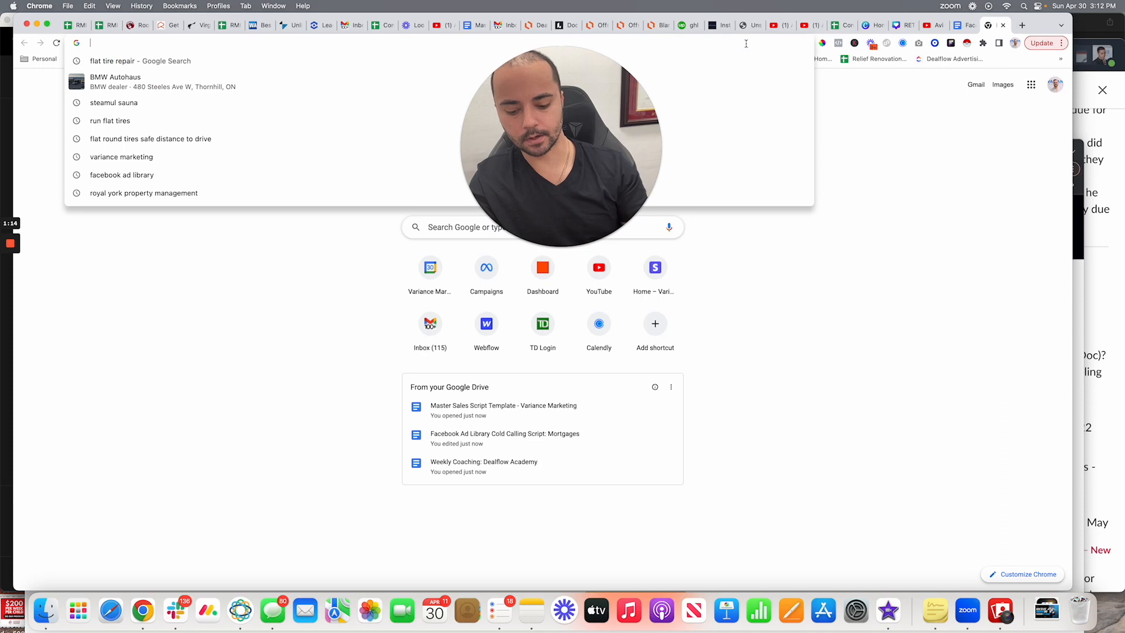
pyautogui.write('facebook.com')
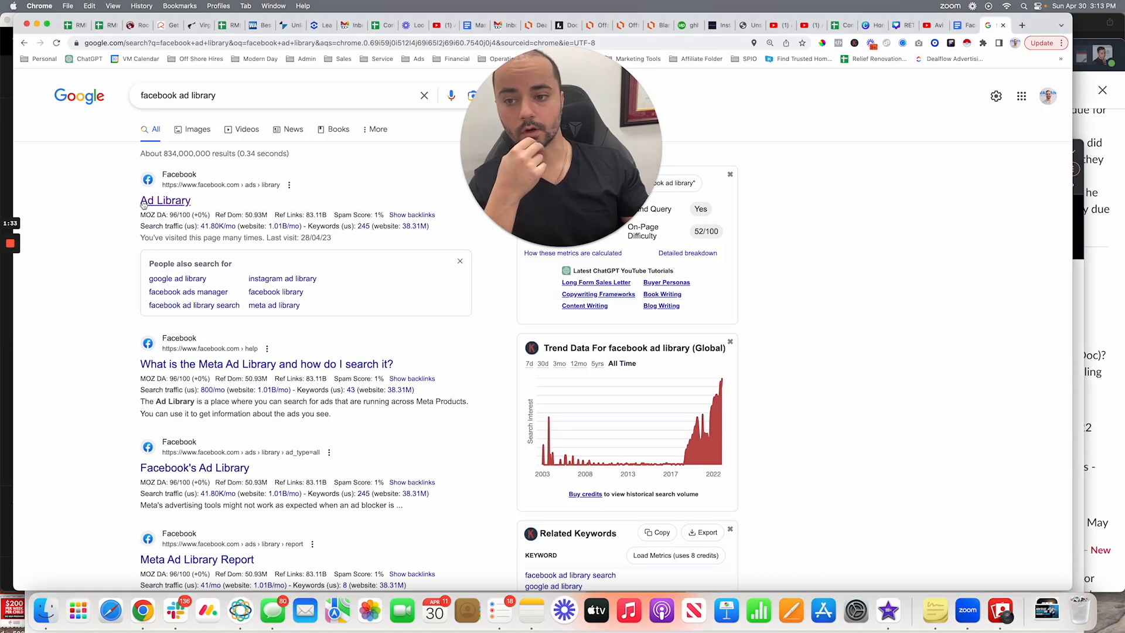
pyautogui.click(165, 200)
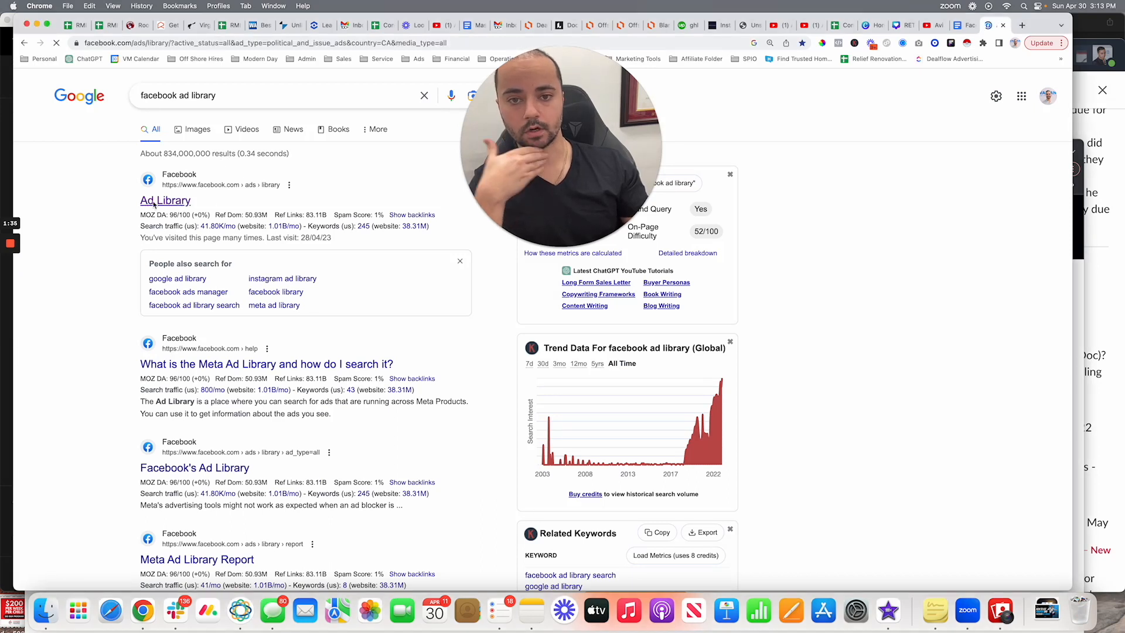
pyautogui.click(165, 201)
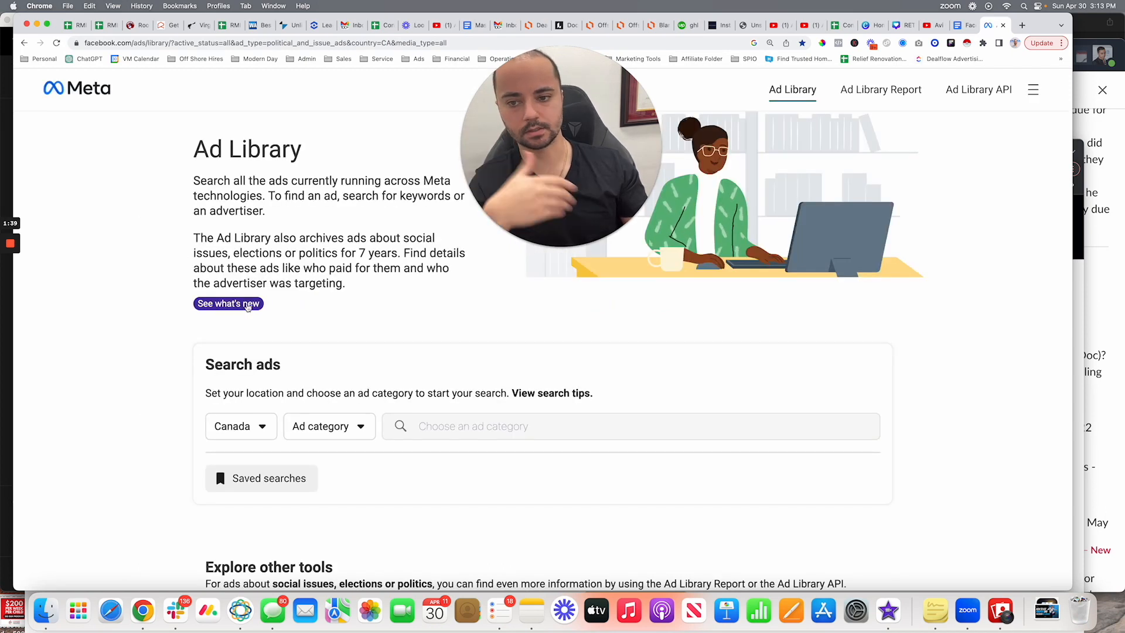
# Step: Set the Ad Library search to all countries and all ad types
pyautogui.click(241, 426)
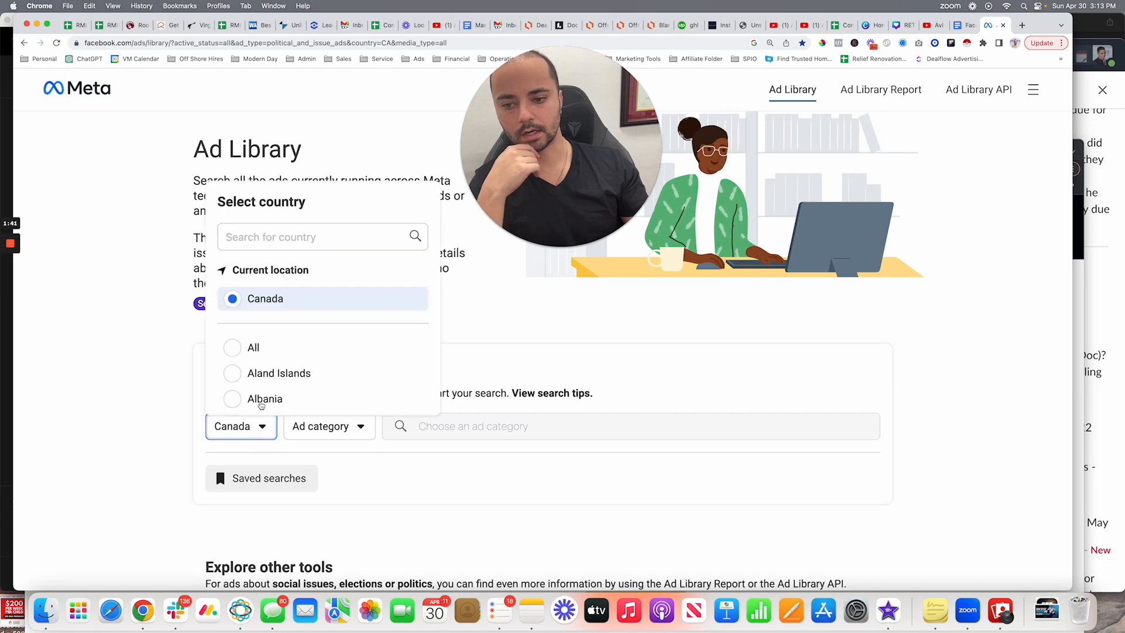
pyautogui.click(247, 347)
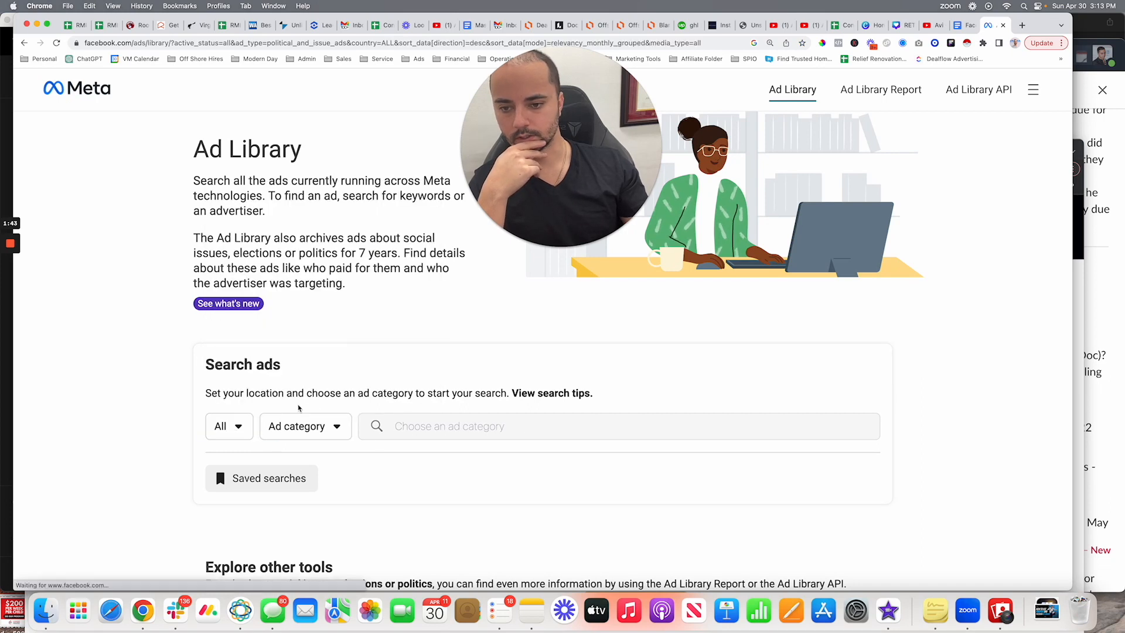
pyautogui.click(305, 426)
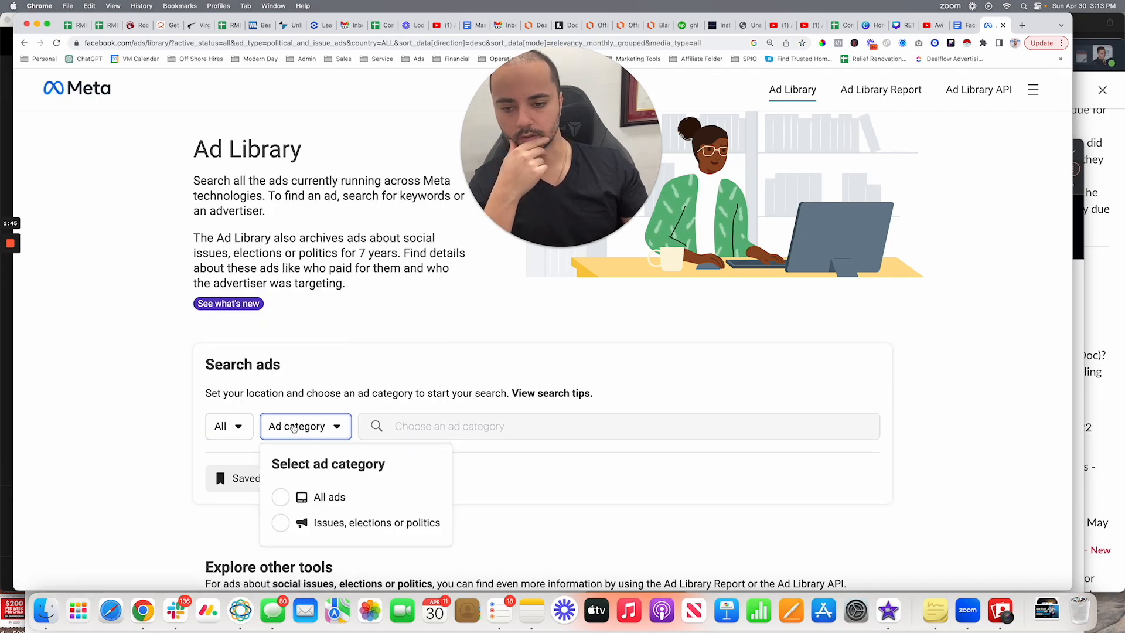
pyautogui.click(328, 497)
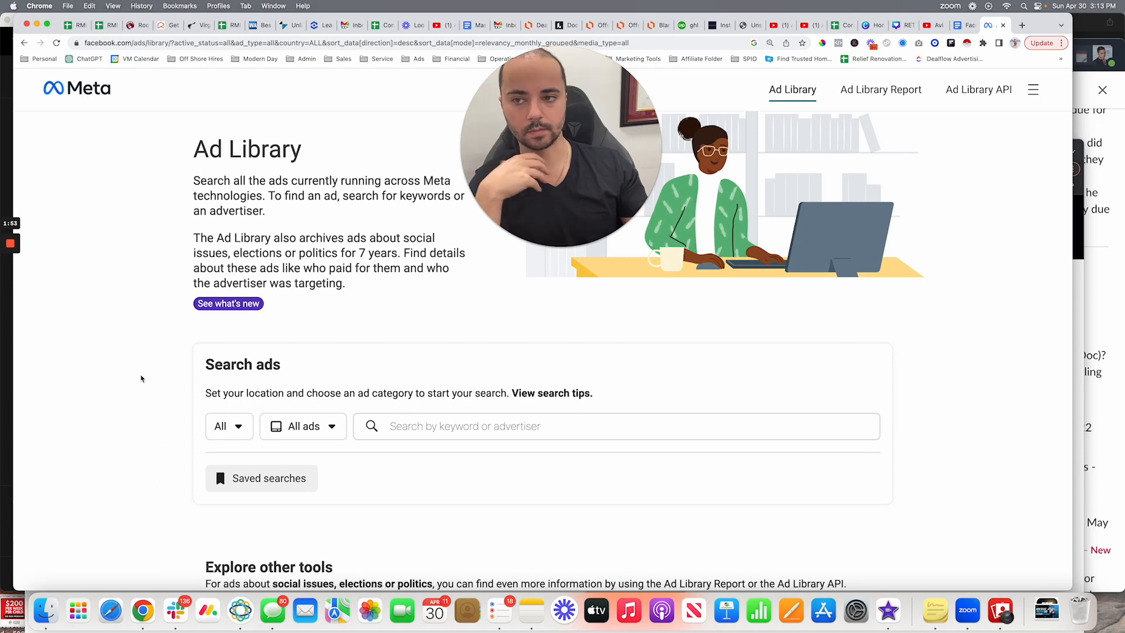
# Step: Run a keyword search for 'mortgage' ads
pyautogui.scroll(-3)
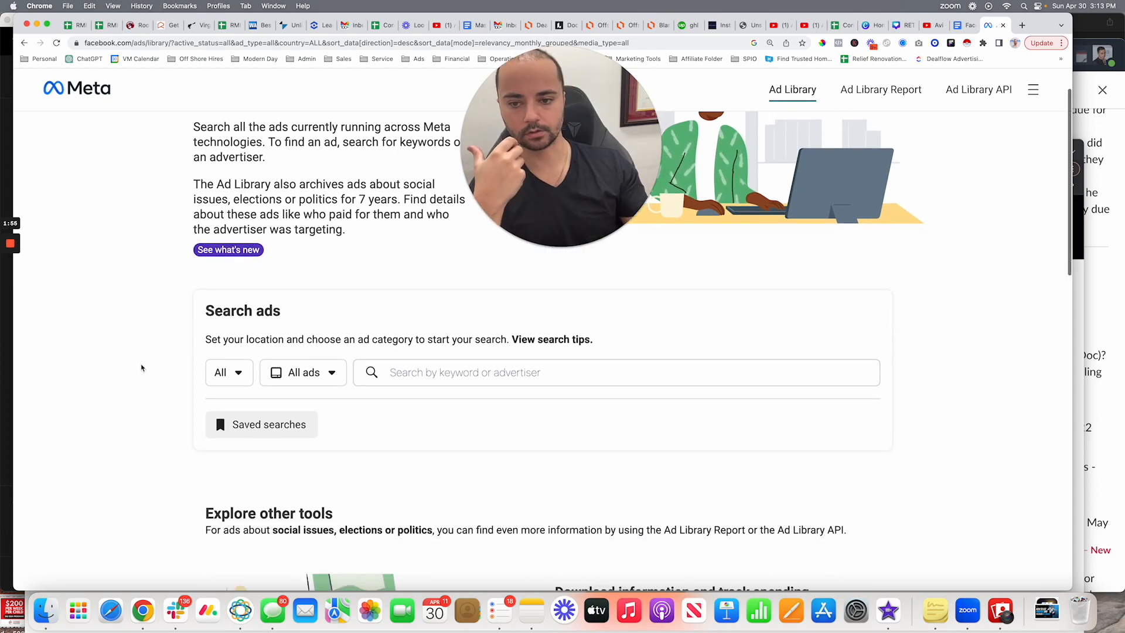
pyautogui.click(510, 373)
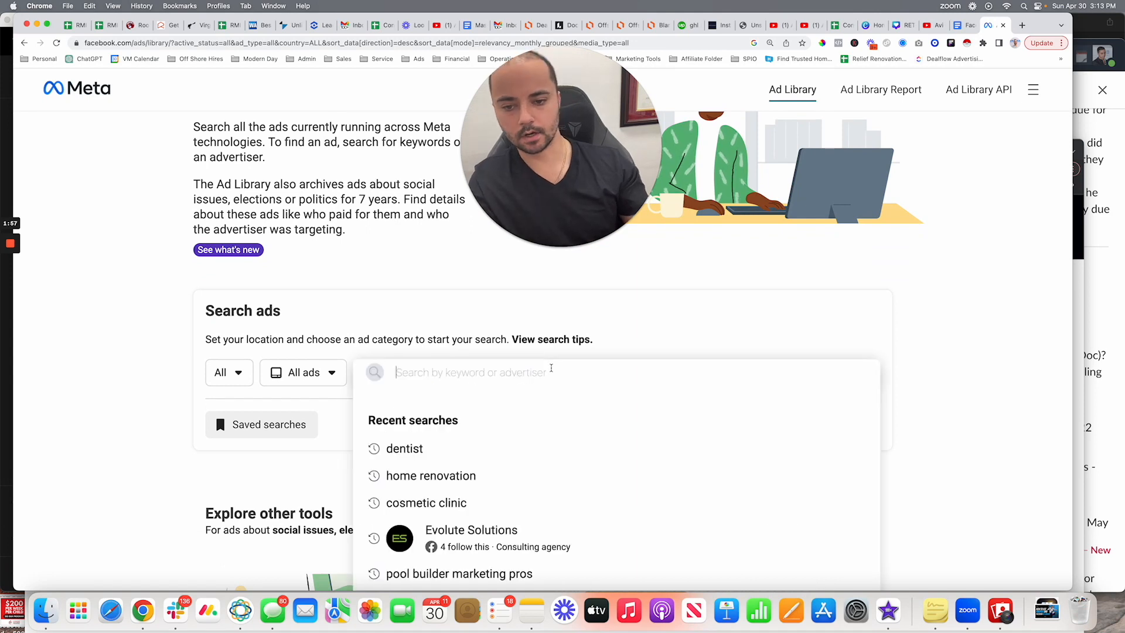
pyautogui.write('mortgag')
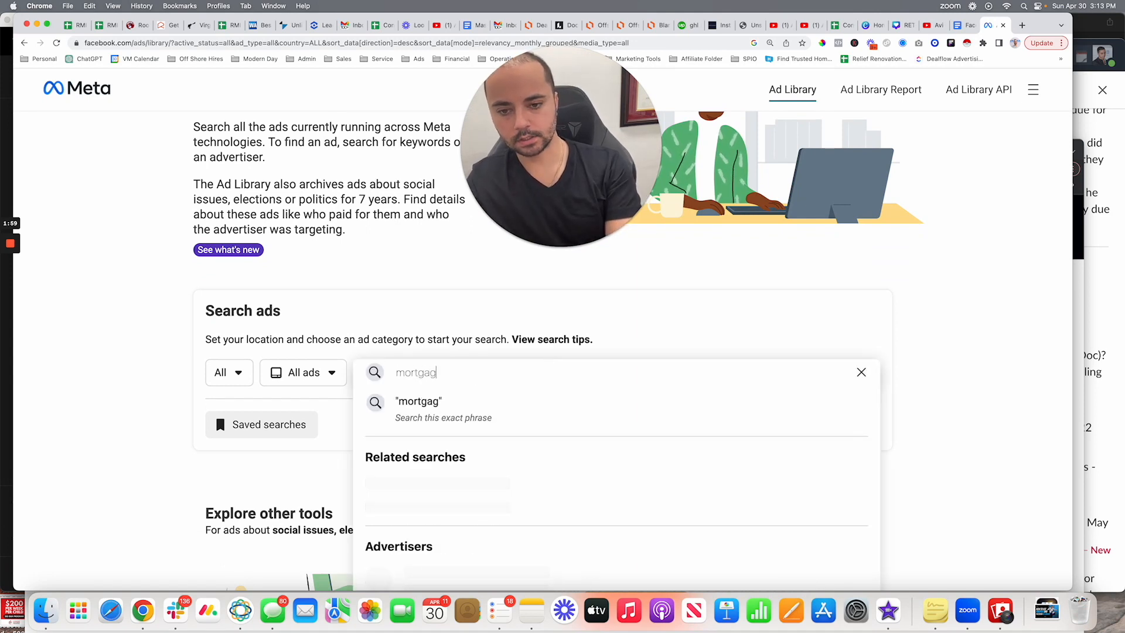
pyautogui.press('Enter')
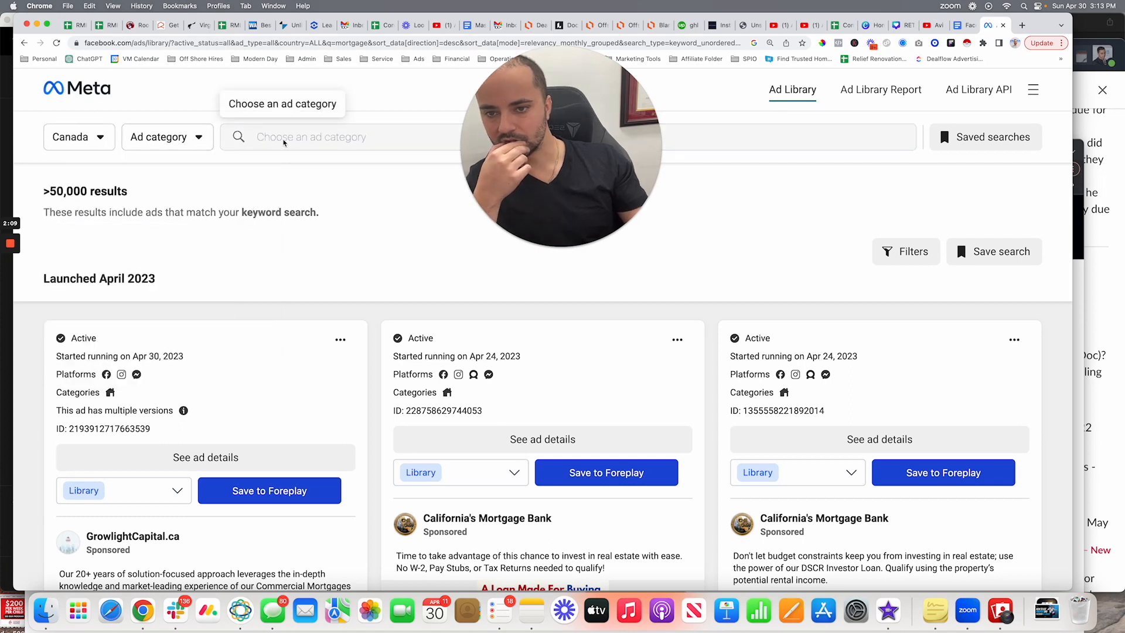
# Step: Re-run the 'mortgage' search narrowed to Canada and select the search term
pyautogui.write('mortgage')
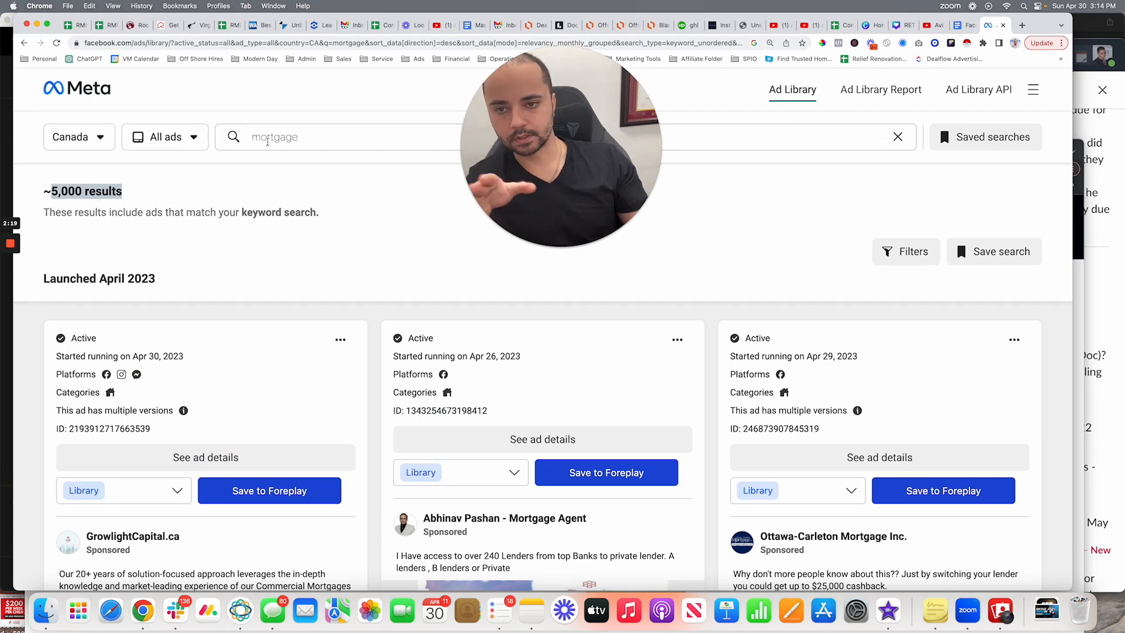
pyautogui.doubleClick(274, 136)
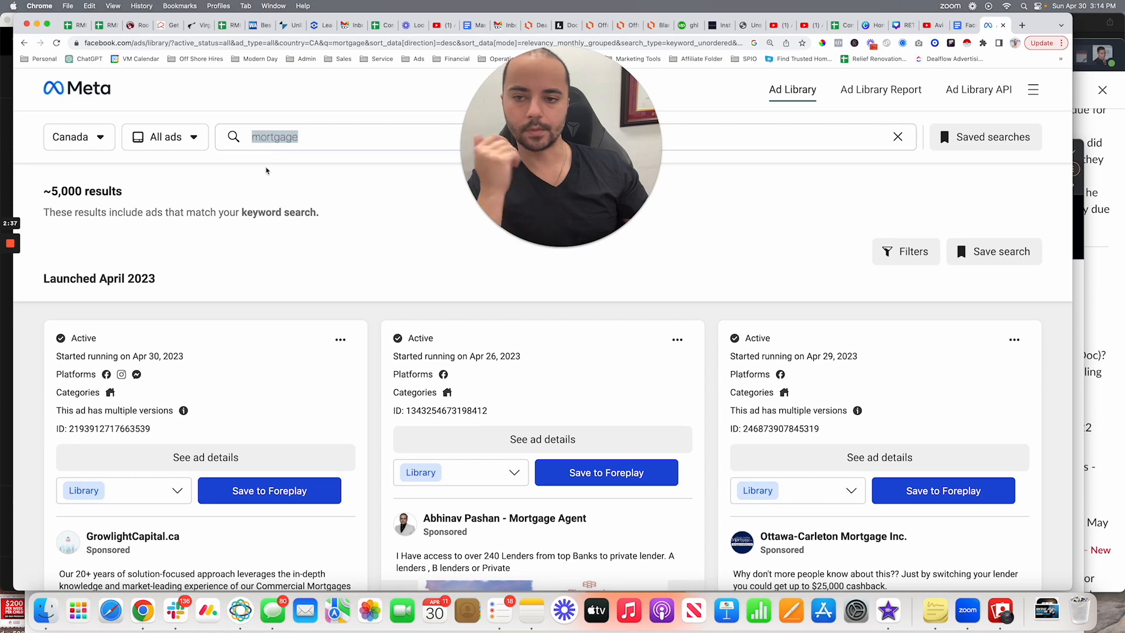
pyautogui.scroll(-3)
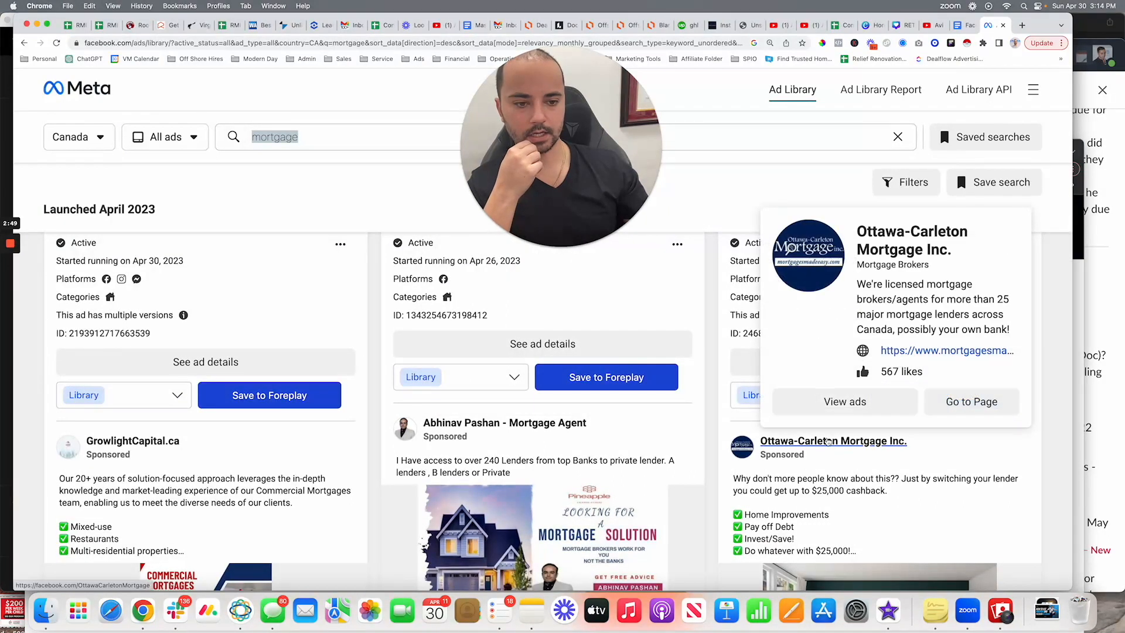
pyautogui.scroll(-3)
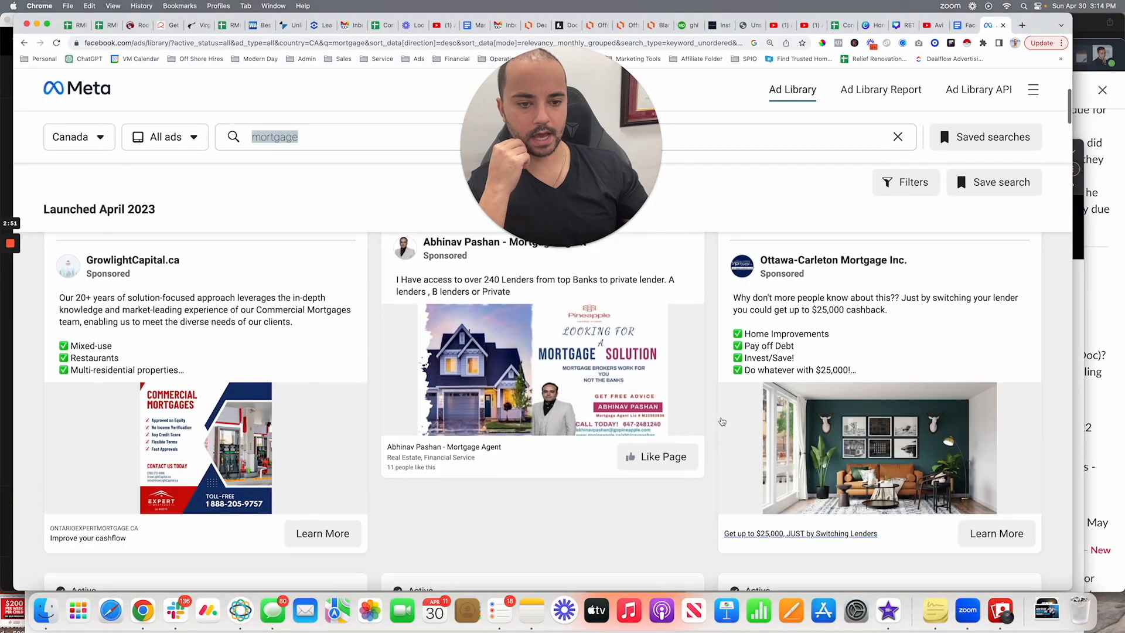
pyautogui.scroll(-3)
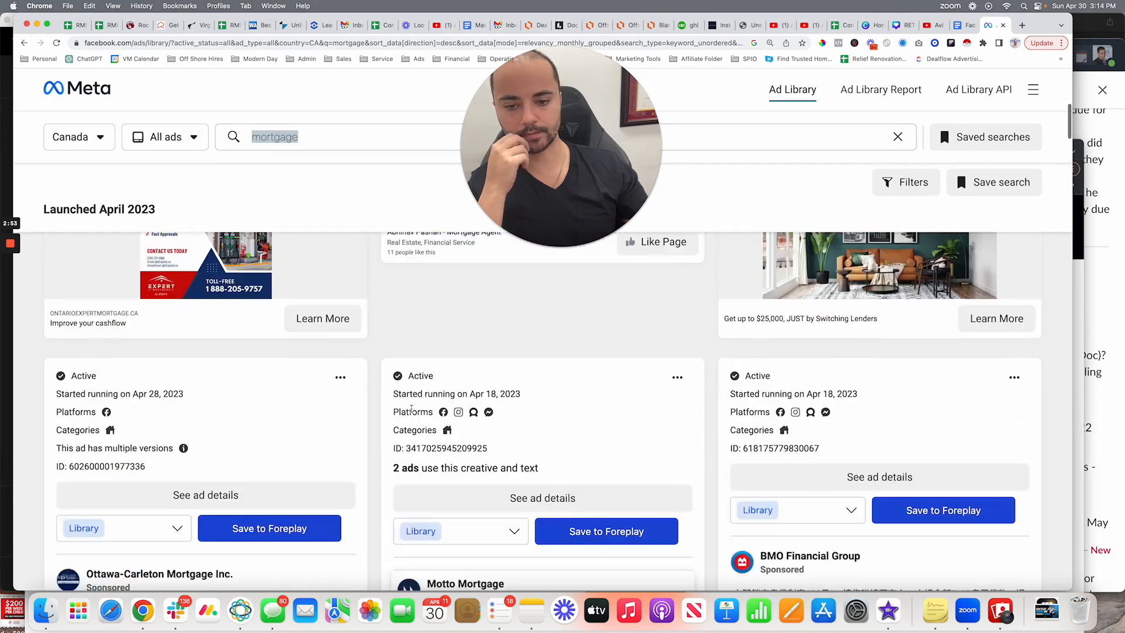
pyautogui.scroll(-3)
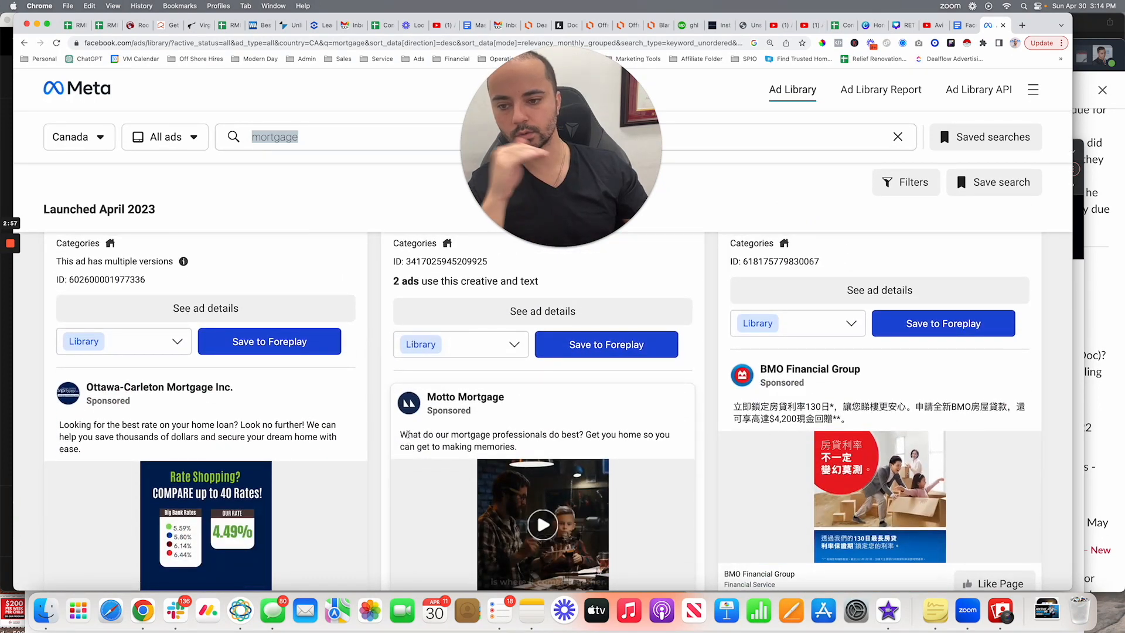
pyautogui.scroll(-3)
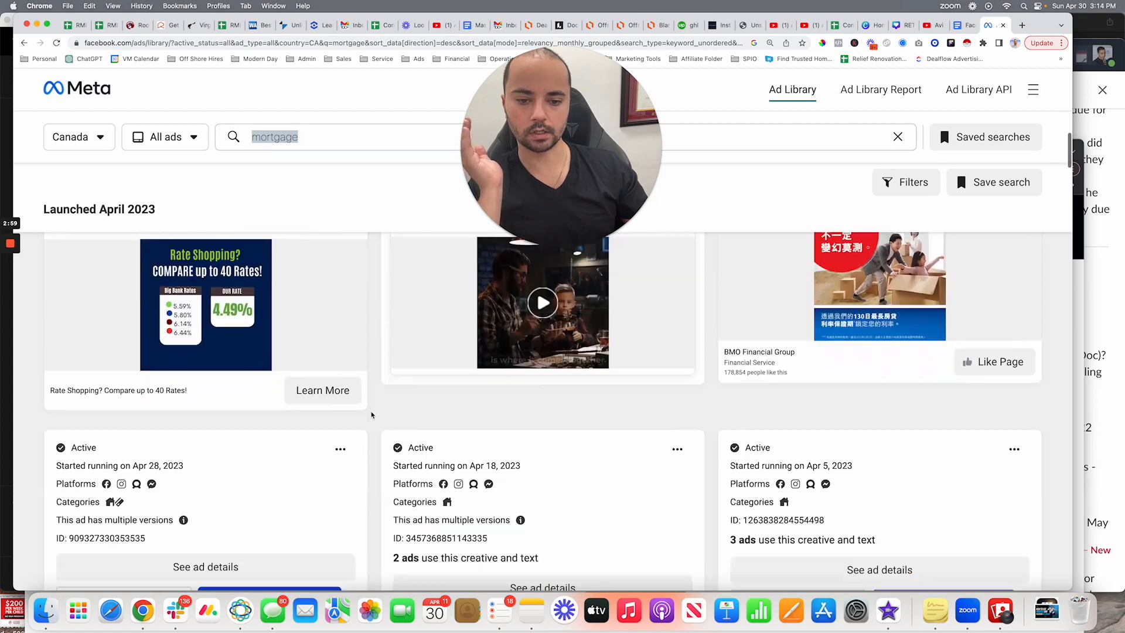
pyautogui.scroll(-3)
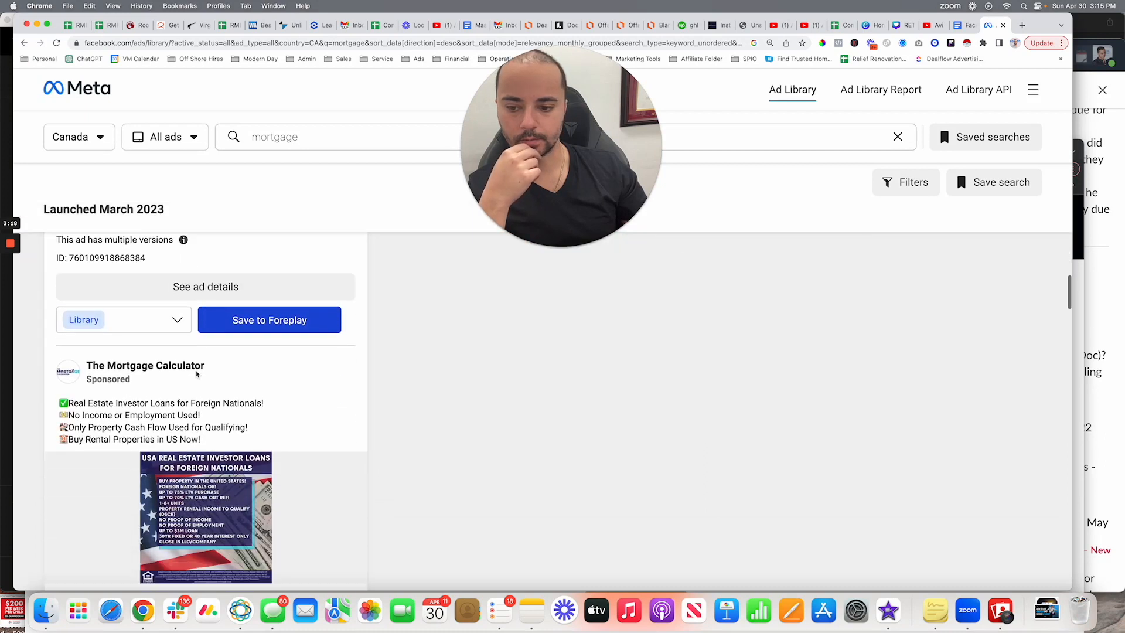
pyautogui.scroll(-3)
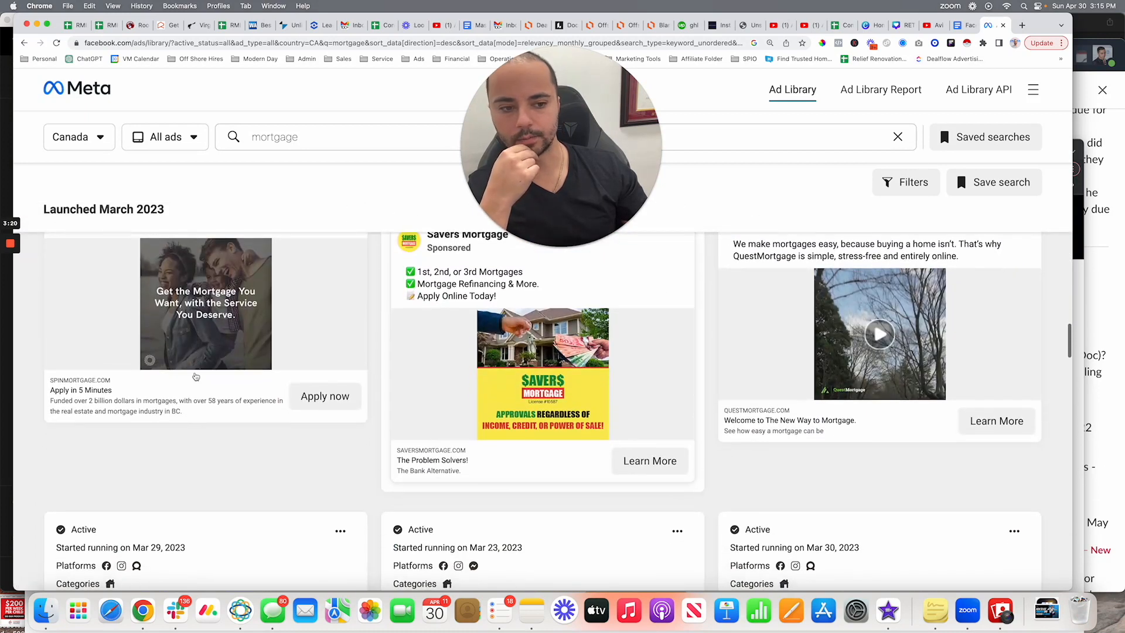
pyautogui.scroll(-3)
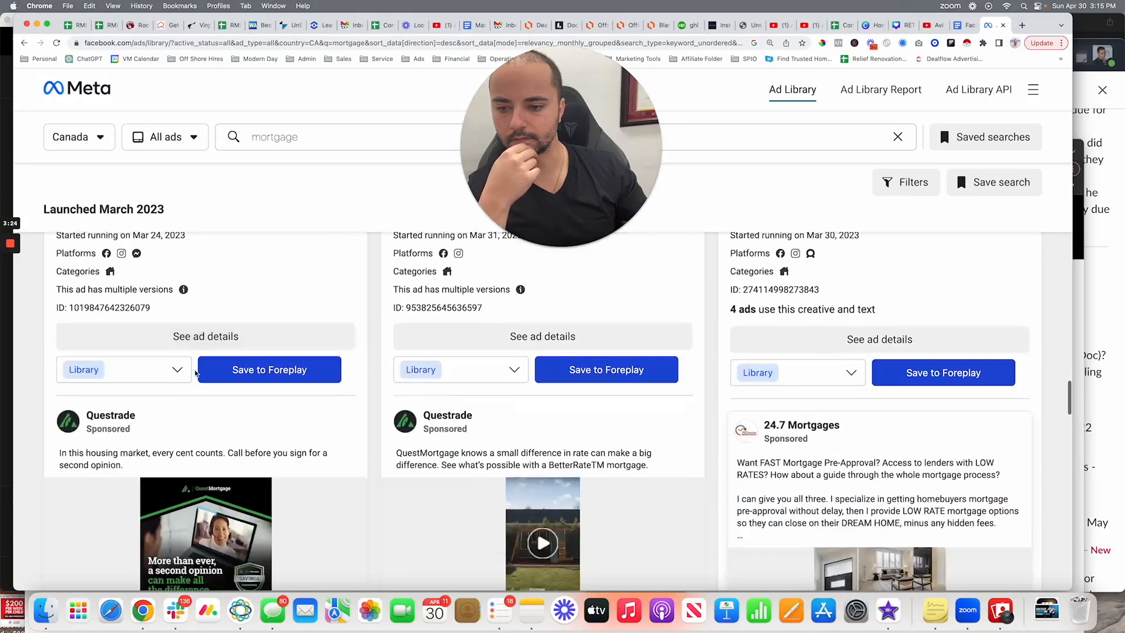
pyautogui.scroll(-3)
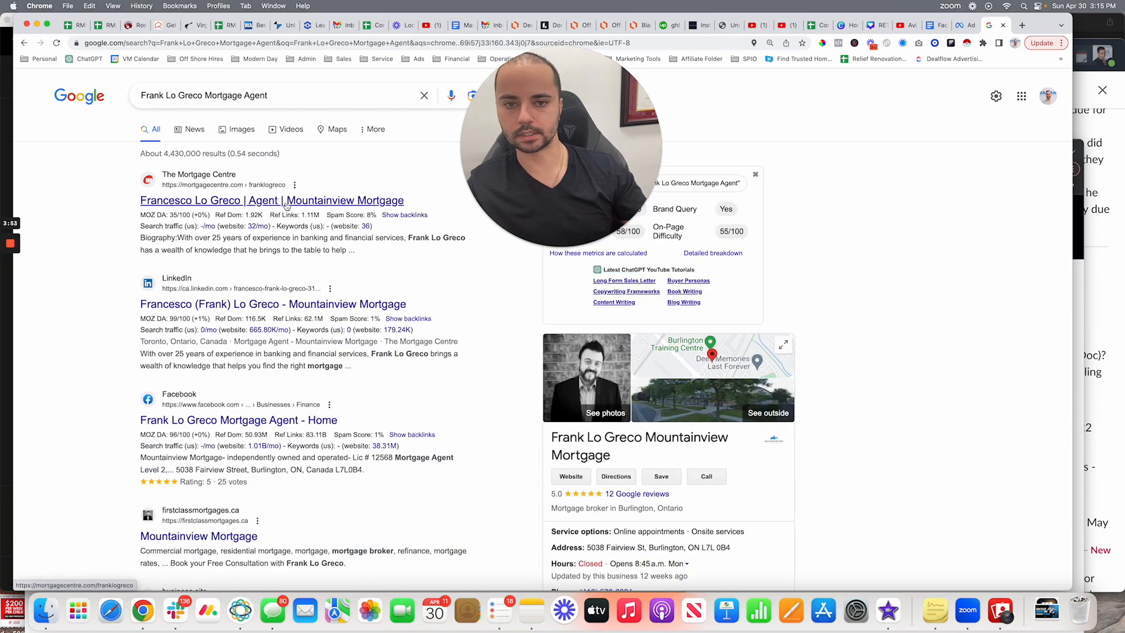
# Step: Open the agent's Mortgage Centre profile and get options on his telephone number
pyautogui.click(281, 201)
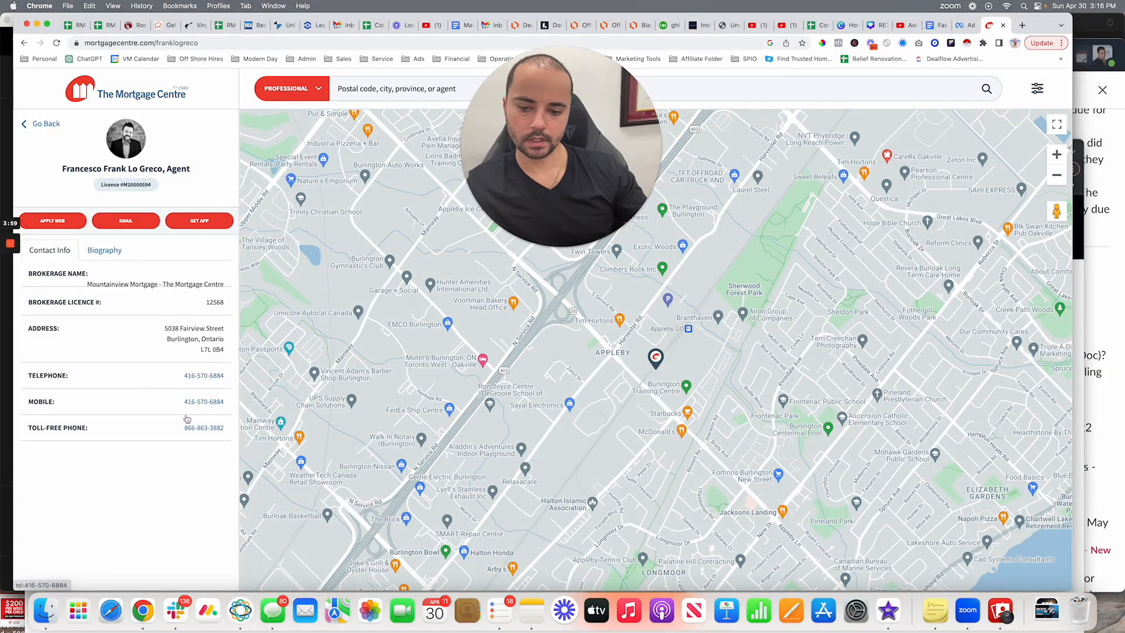
pyautogui.moveTo(203, 375)
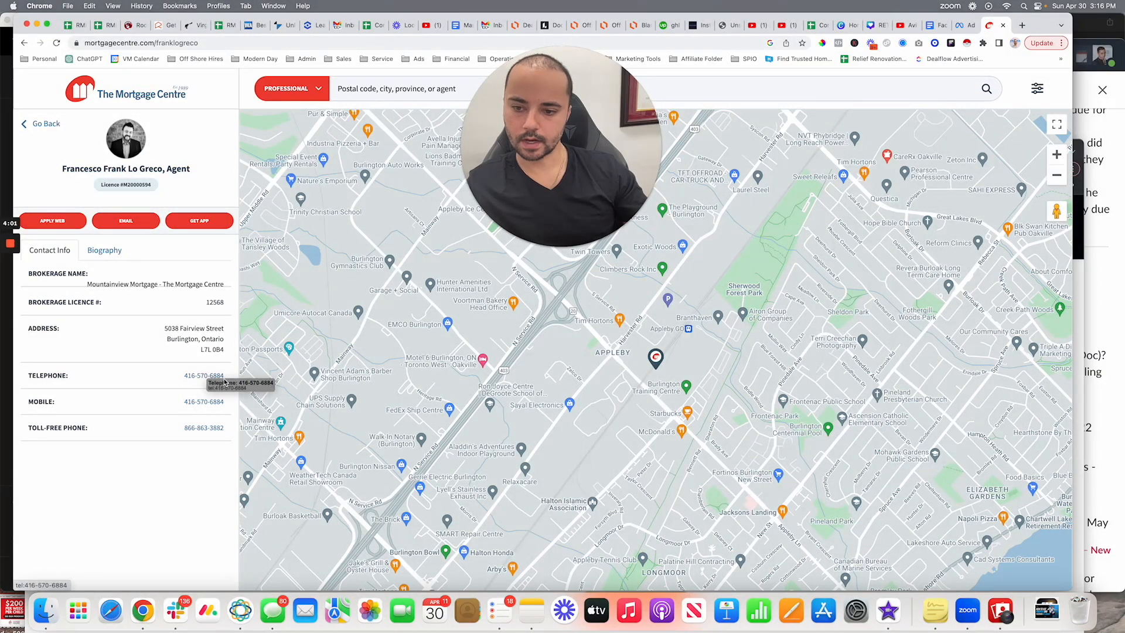
pyautogui.rightClick(204, 375)
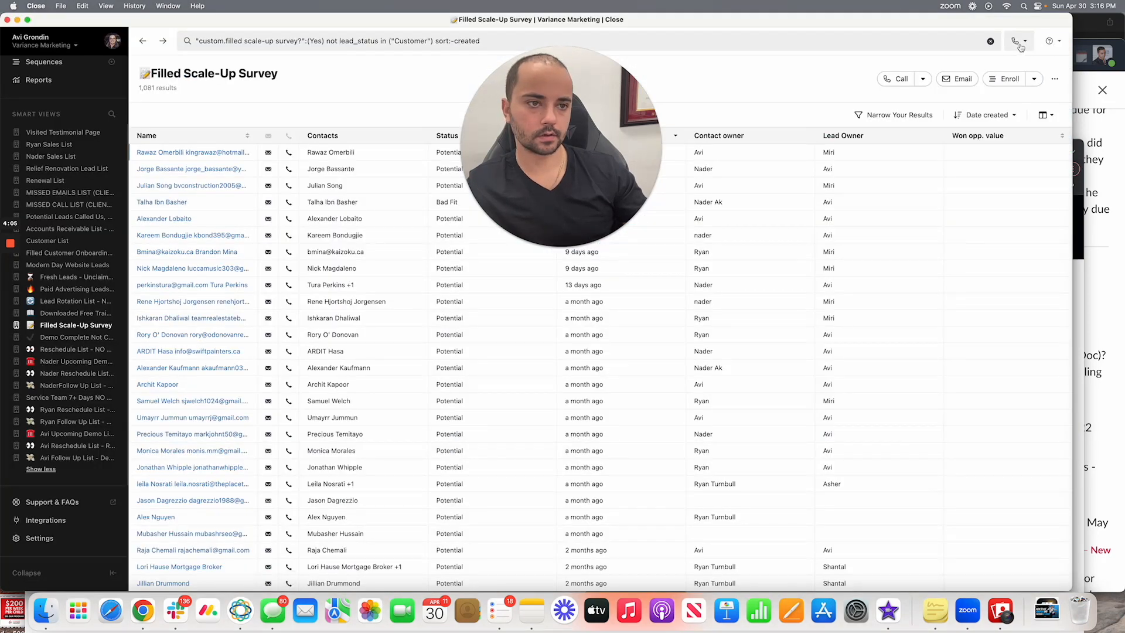
# Step: Bring up the Close CRM calling options to dial the agent
pyautogui.click(1019, 41)
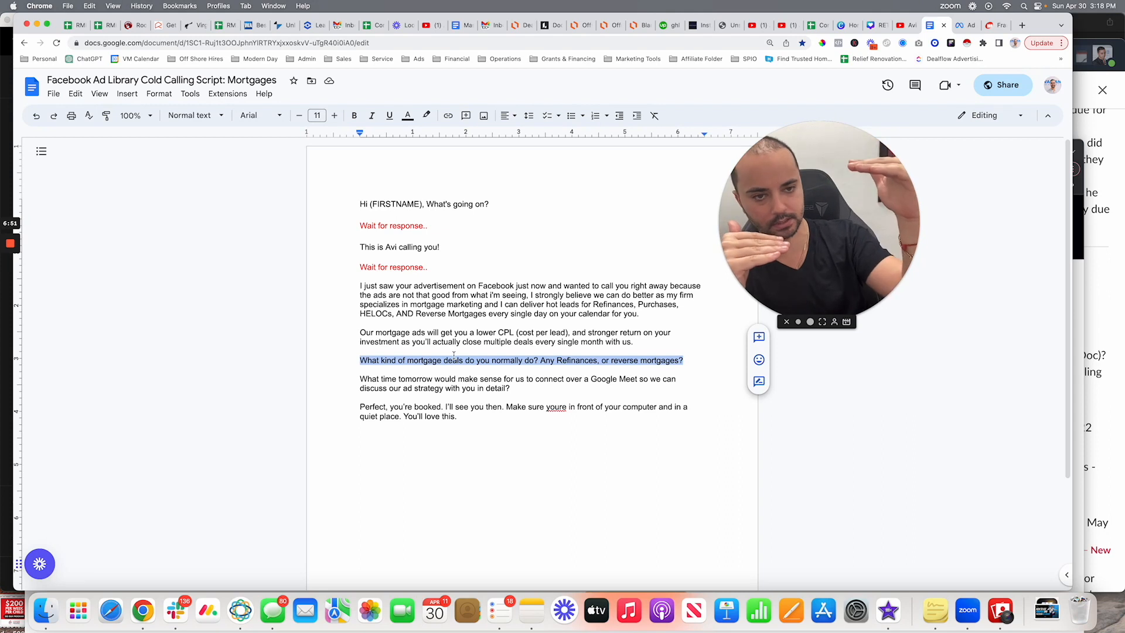
pyautogui.moveTo(418, 372)
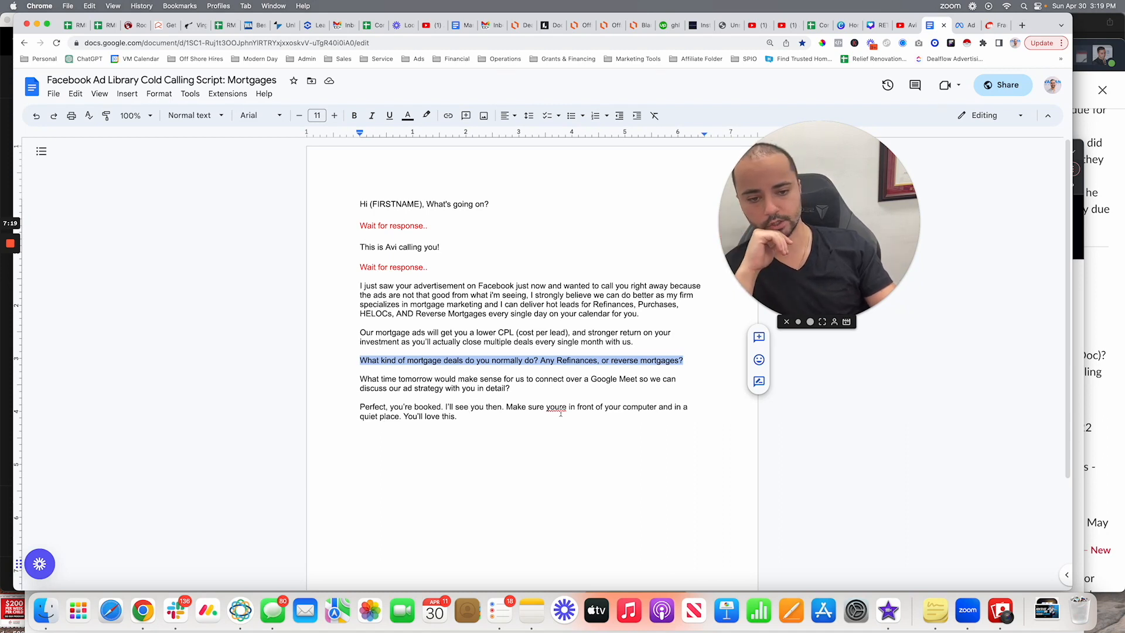
pyautogui.moveTo(370, 485)
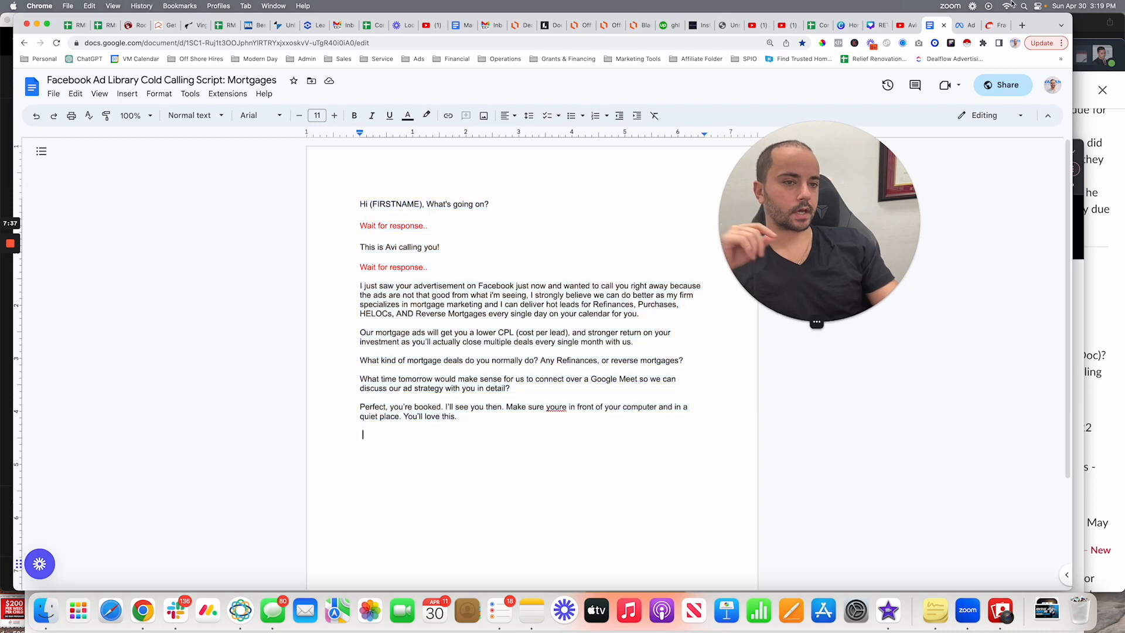
pyautogui.click(967, 26)
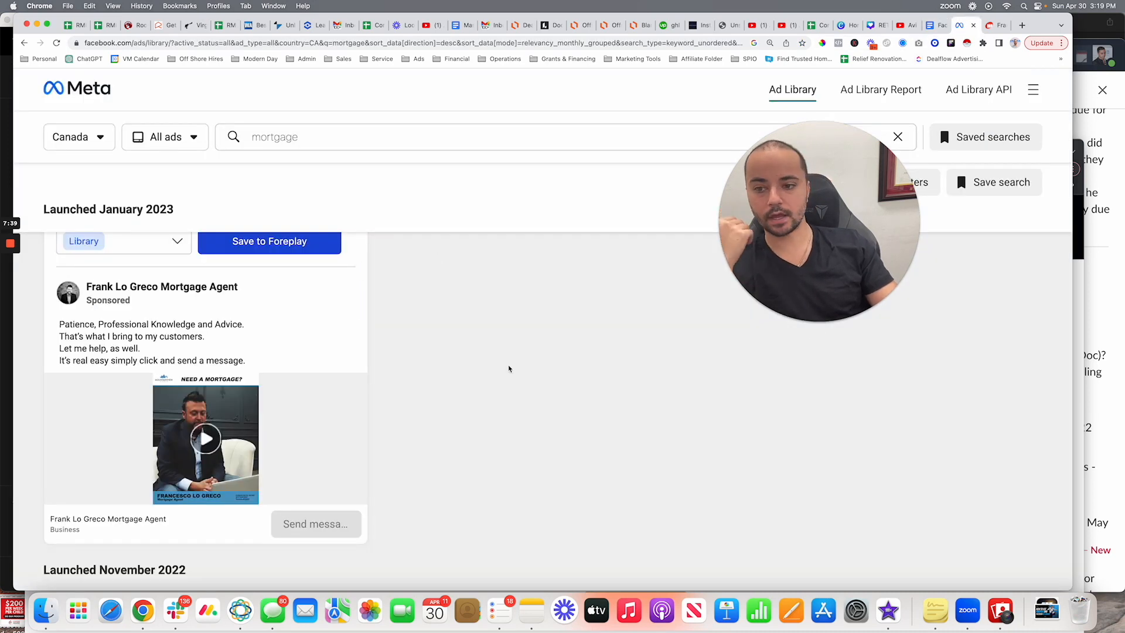
pyautogui.scroll(-3)
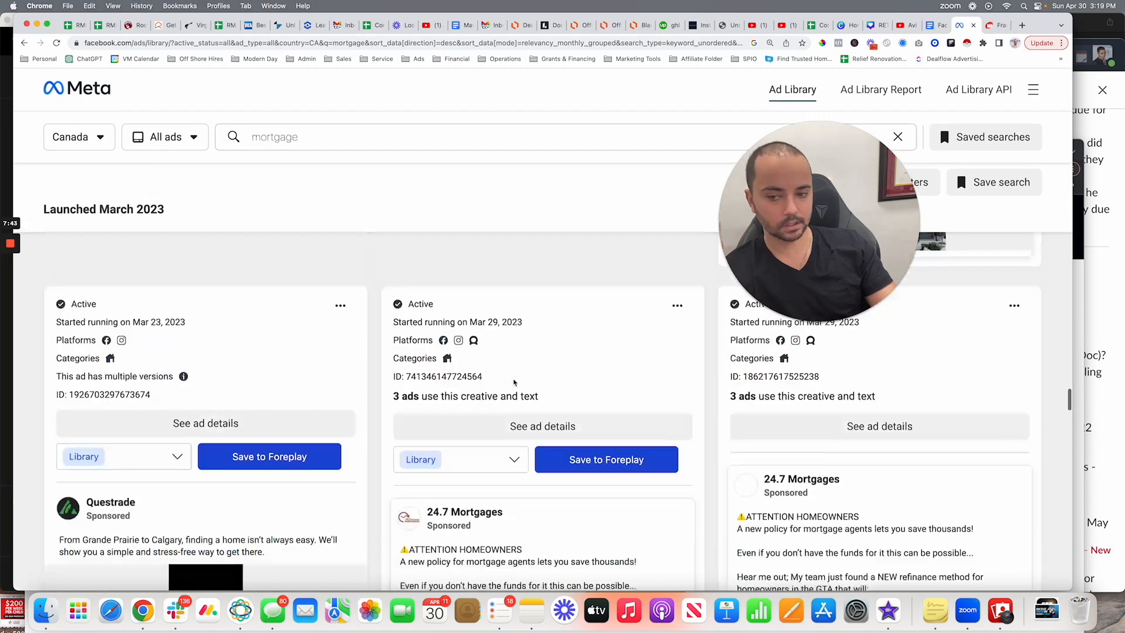
pyautogui.scroll(-3)
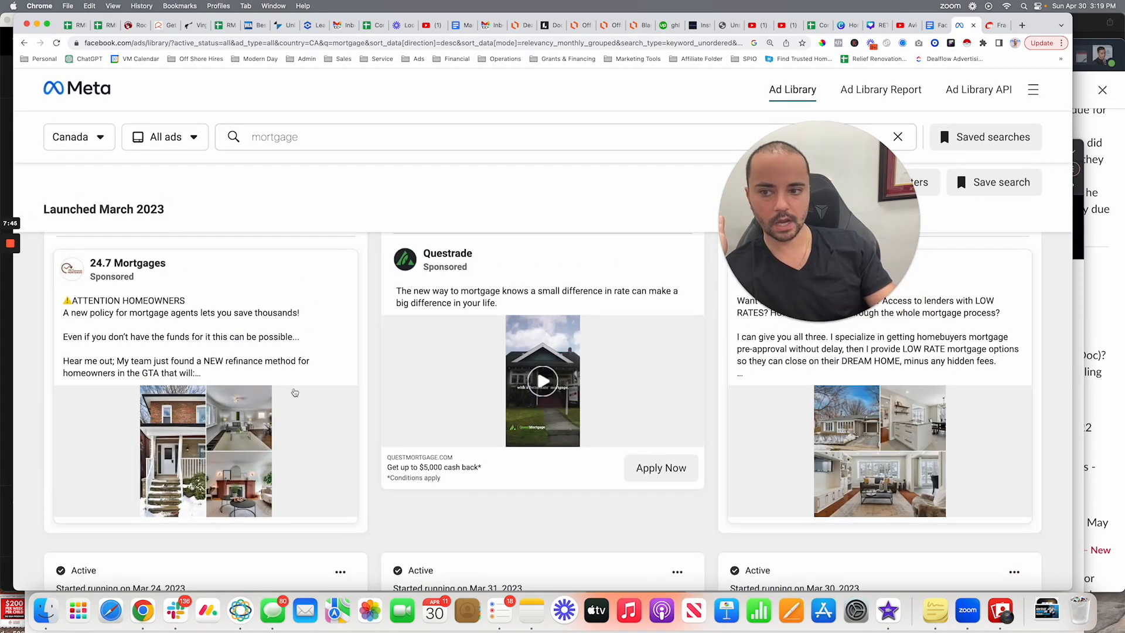
pyautogui.scroll(-3)
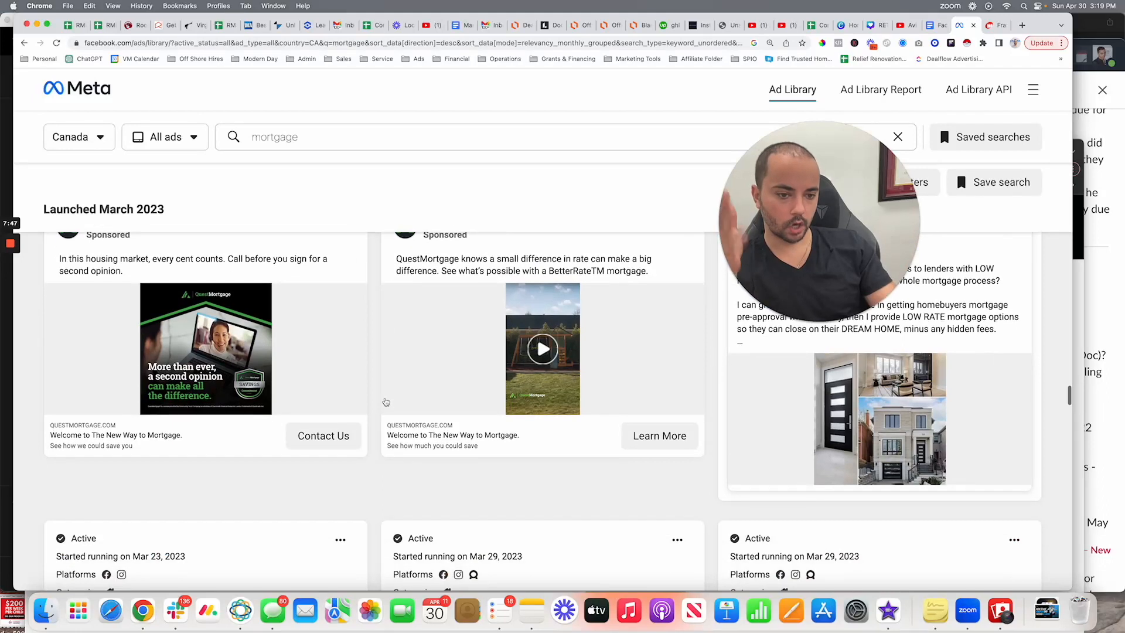
pyautogui.scroll(-3)
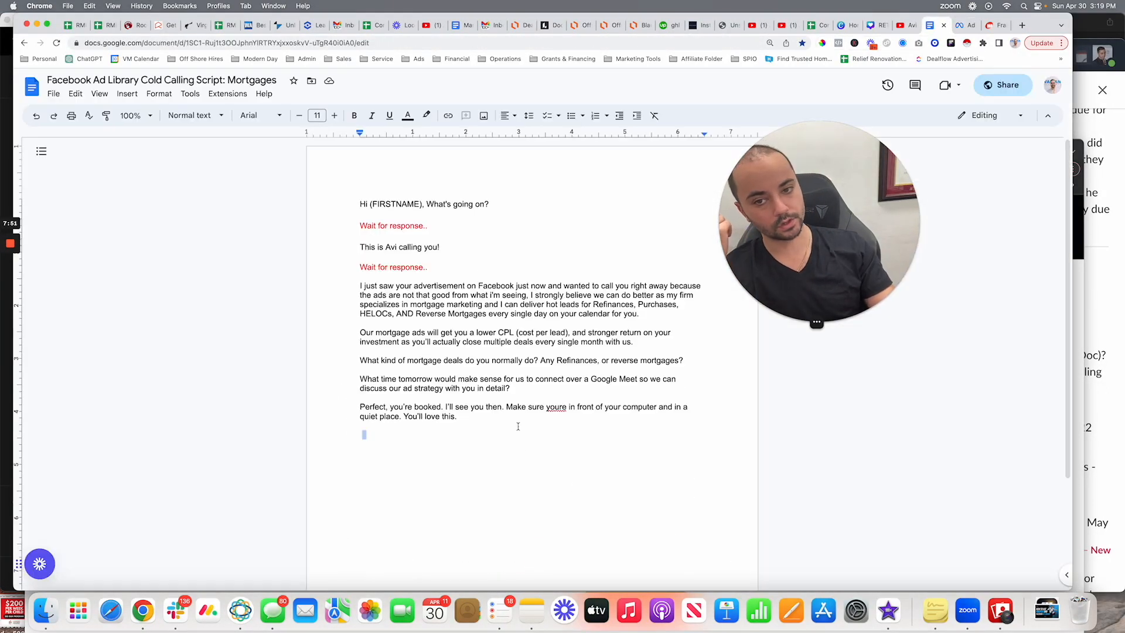
pyautogui.press('Cmd+a')
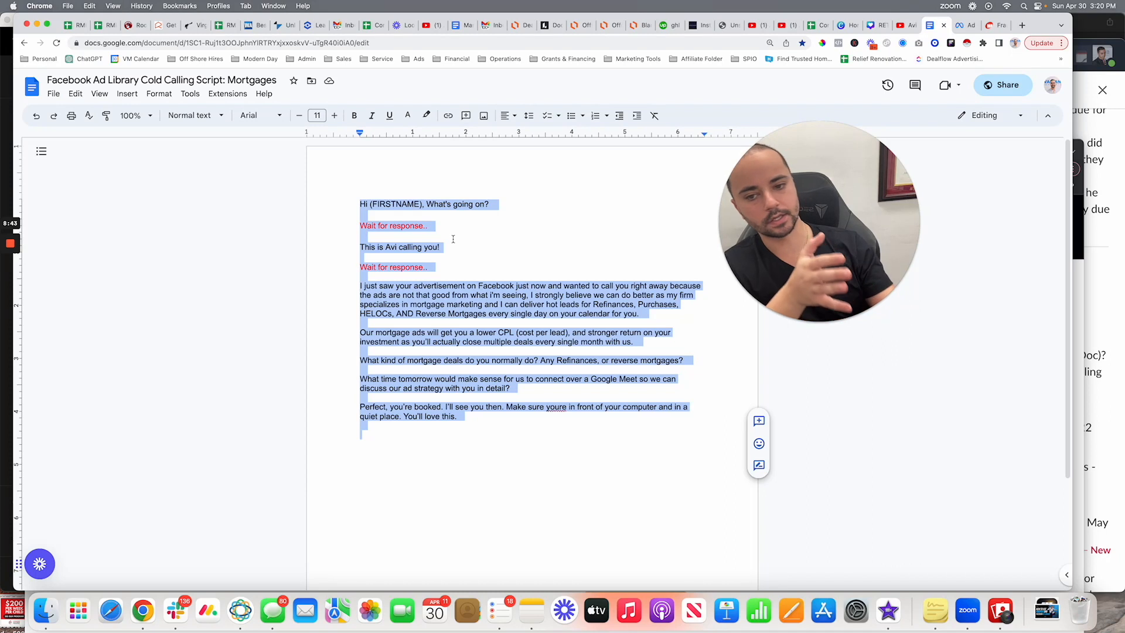
pyautogui.click(529, 332)
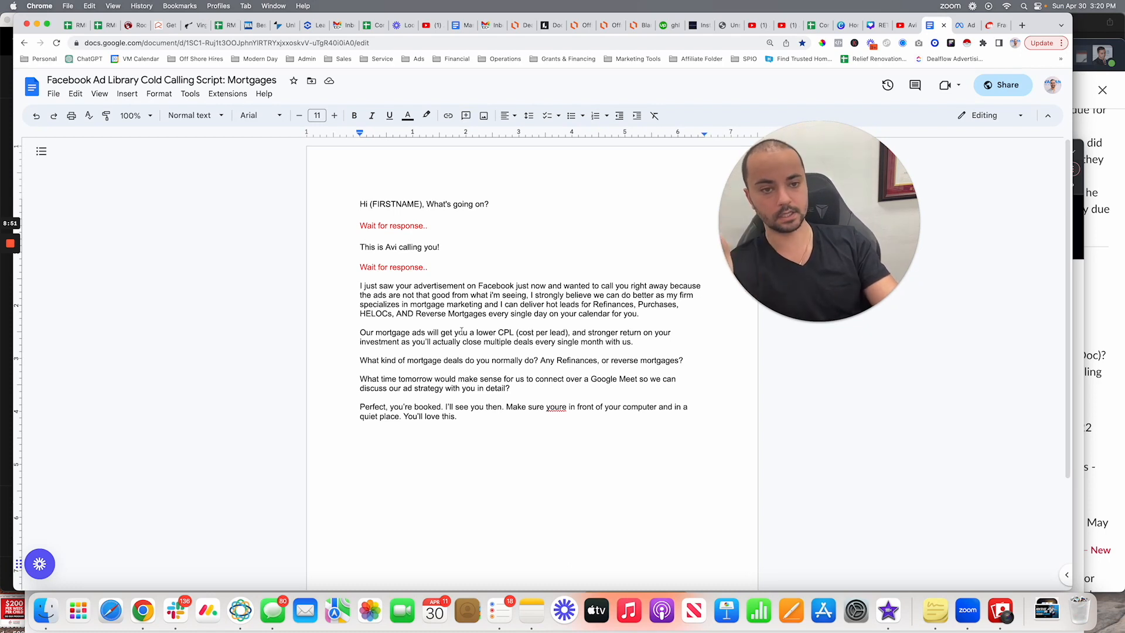
pyautogui.moveTo(360, 266); pyautogui.dragTo(464, 432)
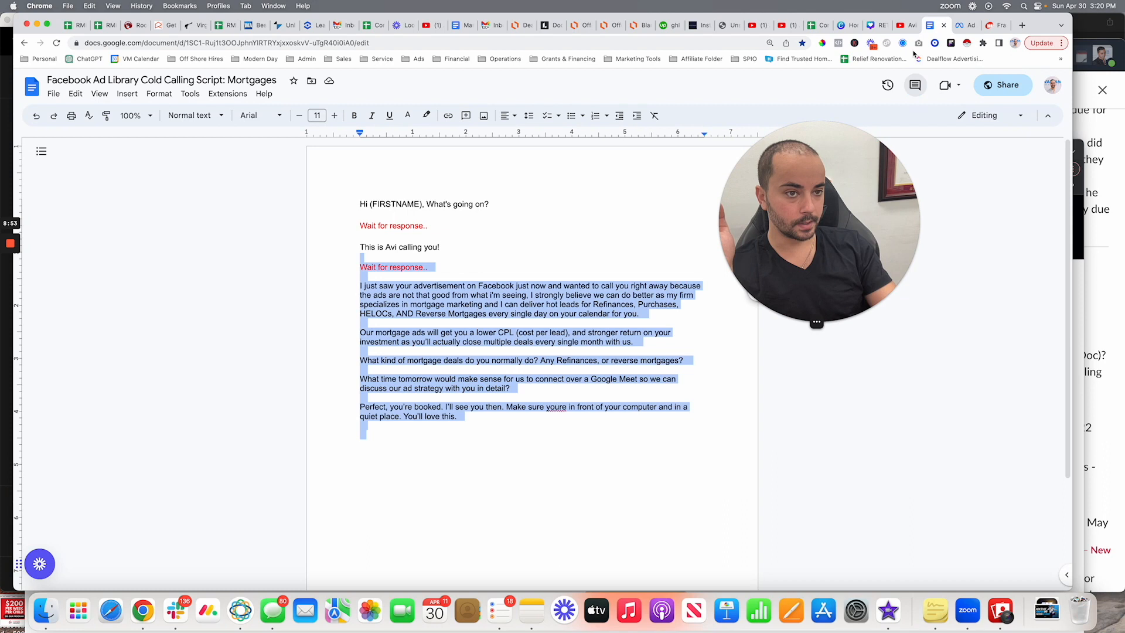
pyautogui.click(964, 25)
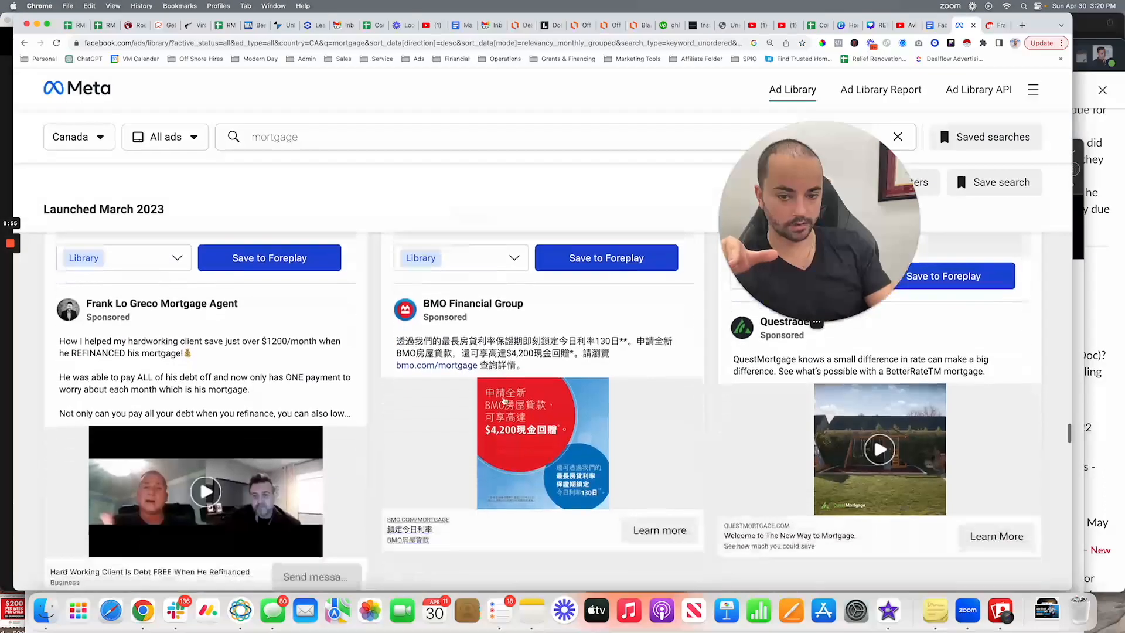
pyautogui.scroll(-3)
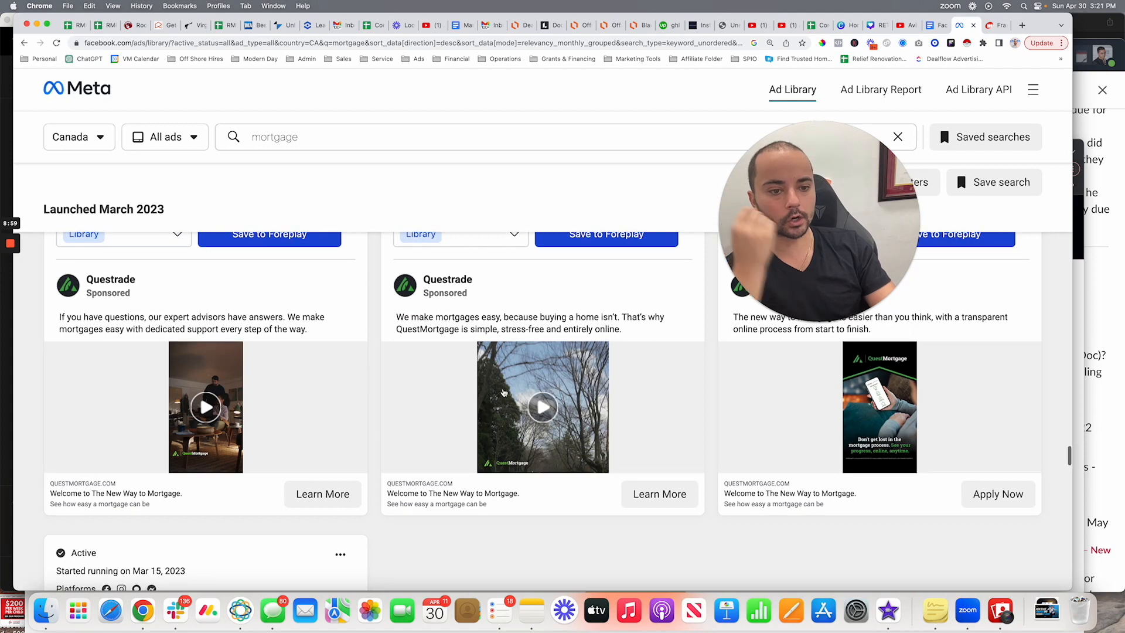
pyautogui.scroll(-3)
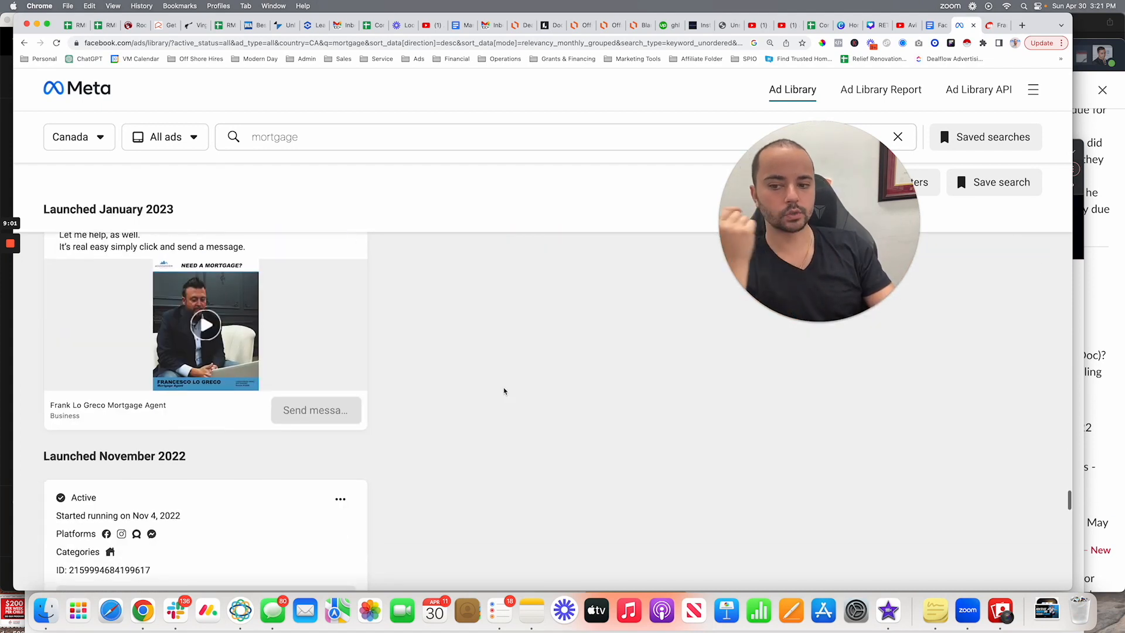
pyautogui.scroll(-3)
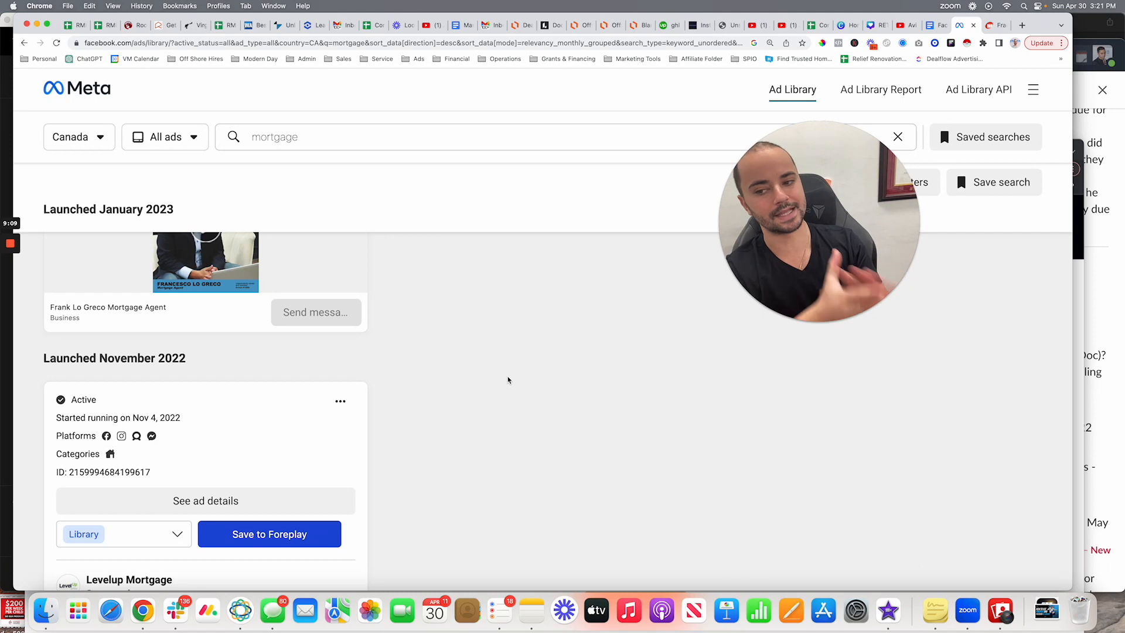
pyautogui.scroll(-3)
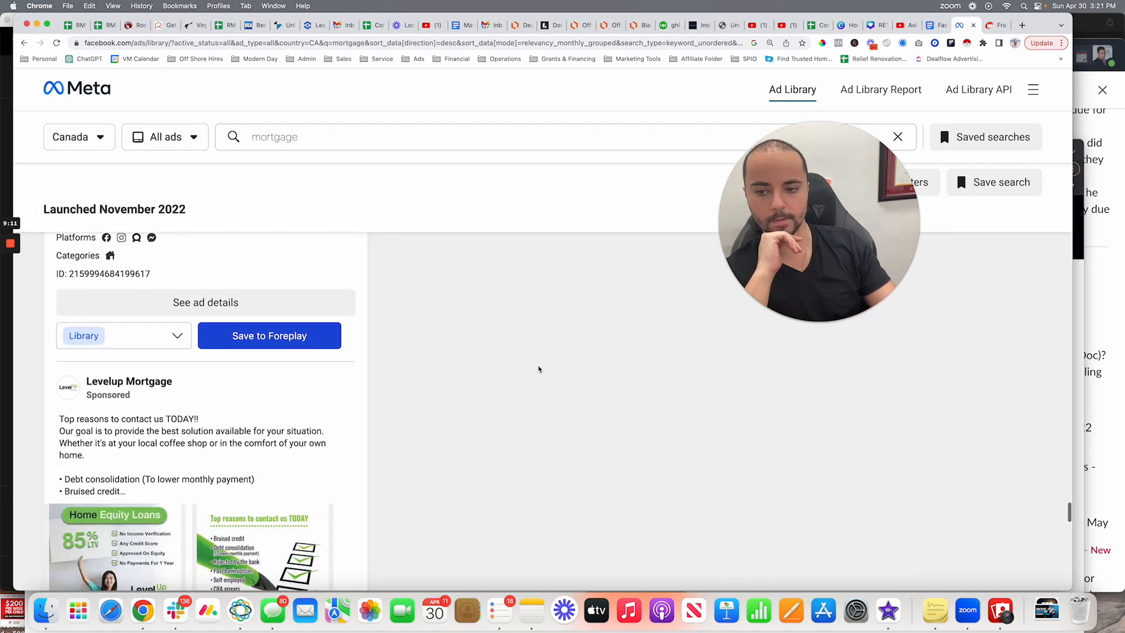
pyautogui.scroll(-3)
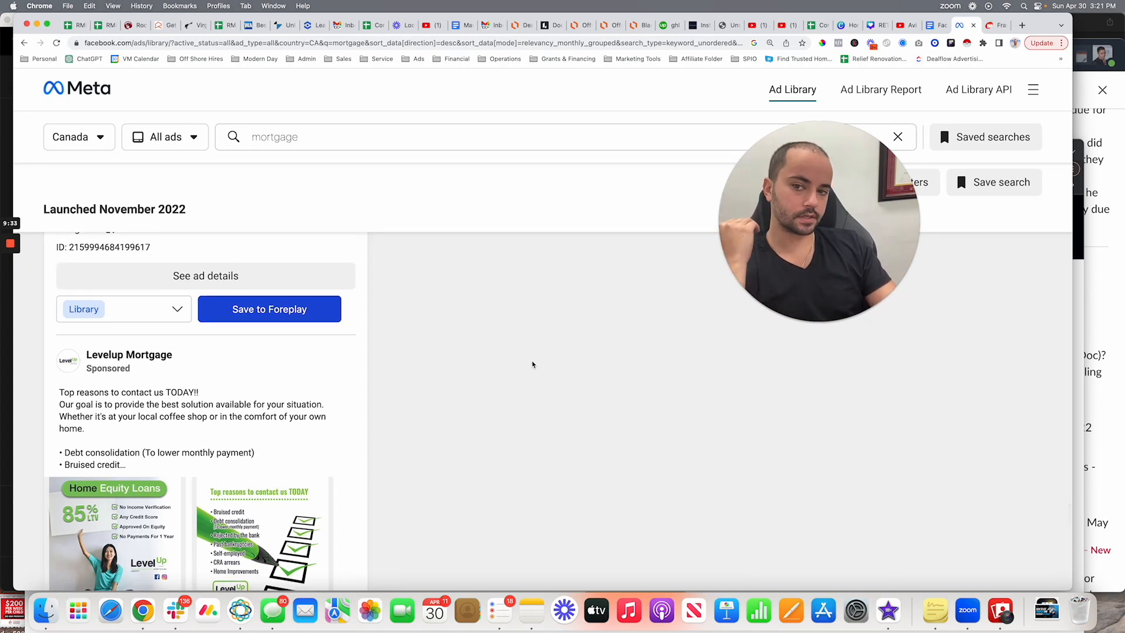
pyautogui.doubleClick(274, 136)
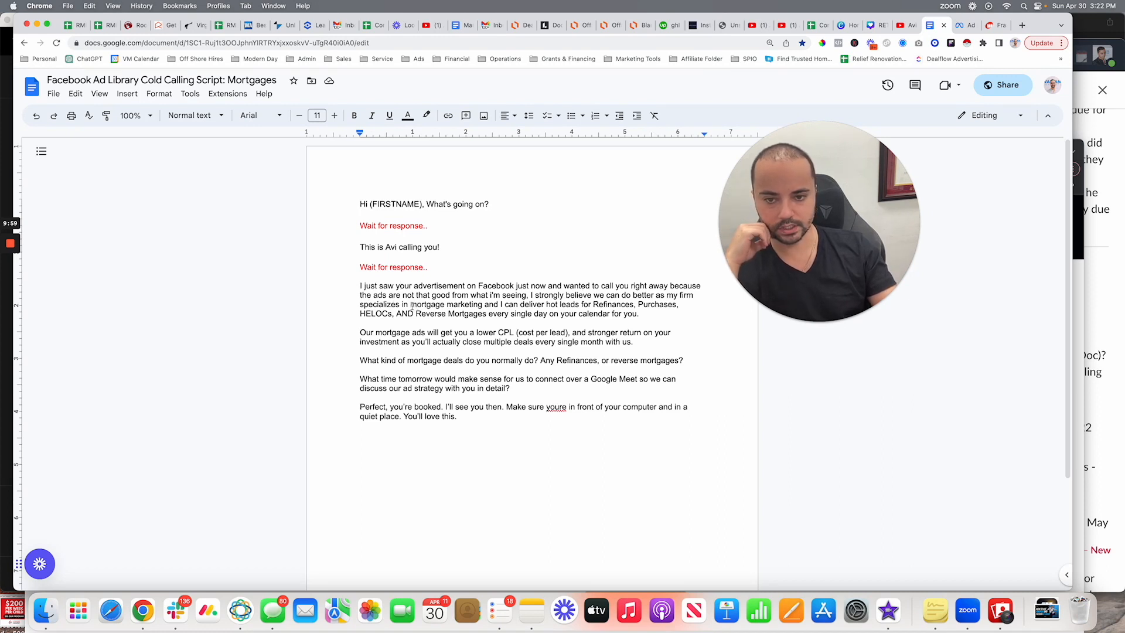
# Step: Highlight 'mortgage marketing' and the list of loan types in yellow
pyautogui.doubleClick(427, 304)
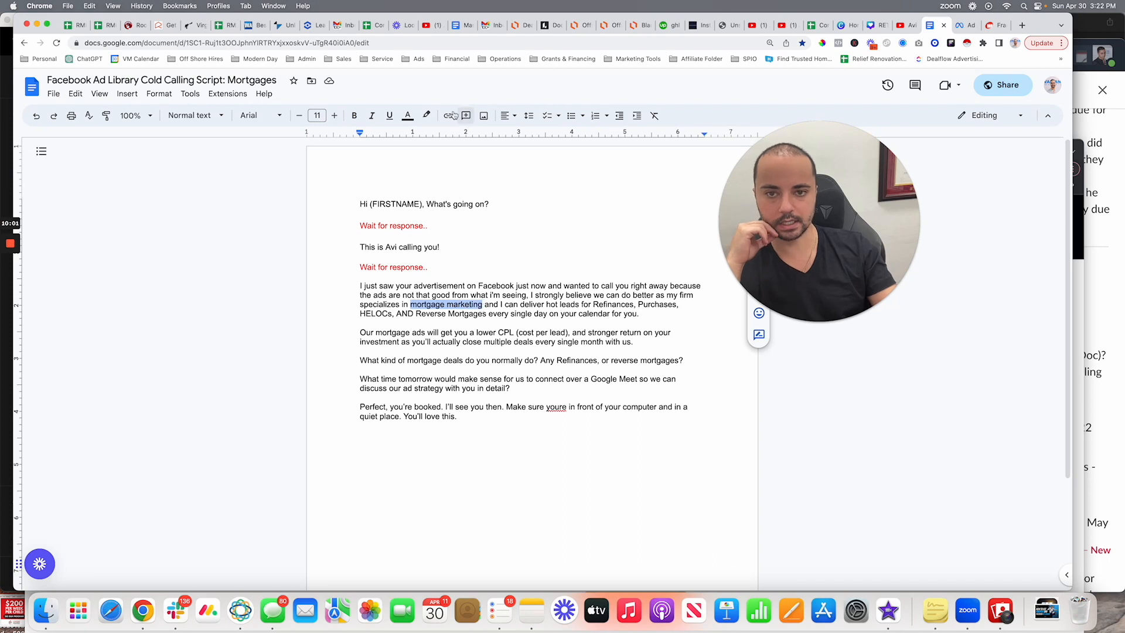
pyautogui.click(425, 115)
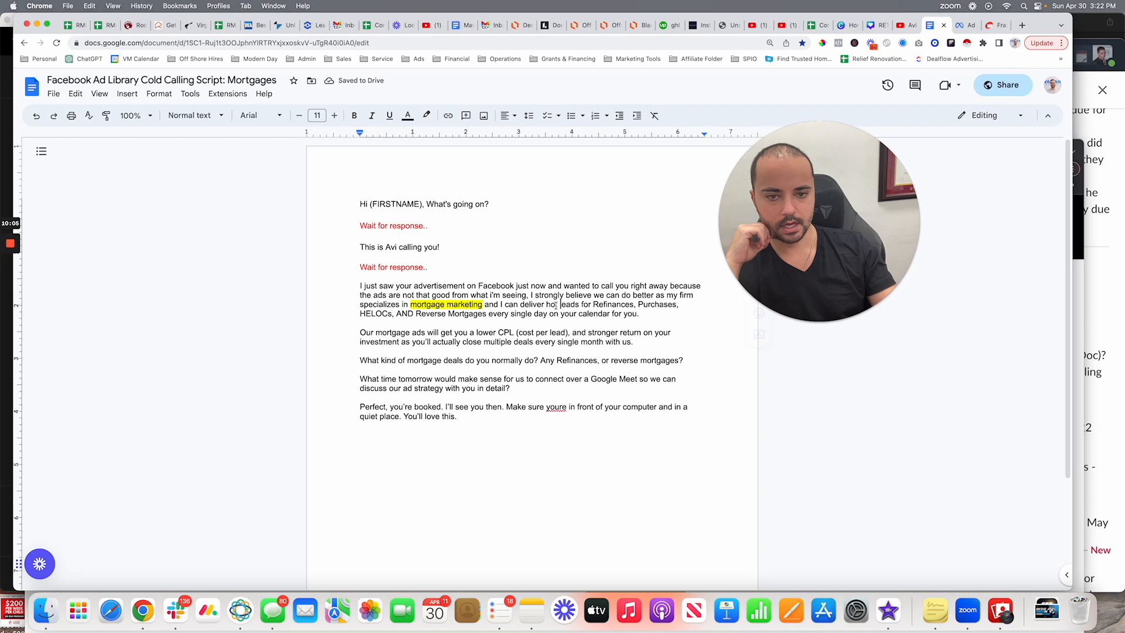
pyautogui.moveTo(592, 304); pyautogui.dragTo(435, 314)
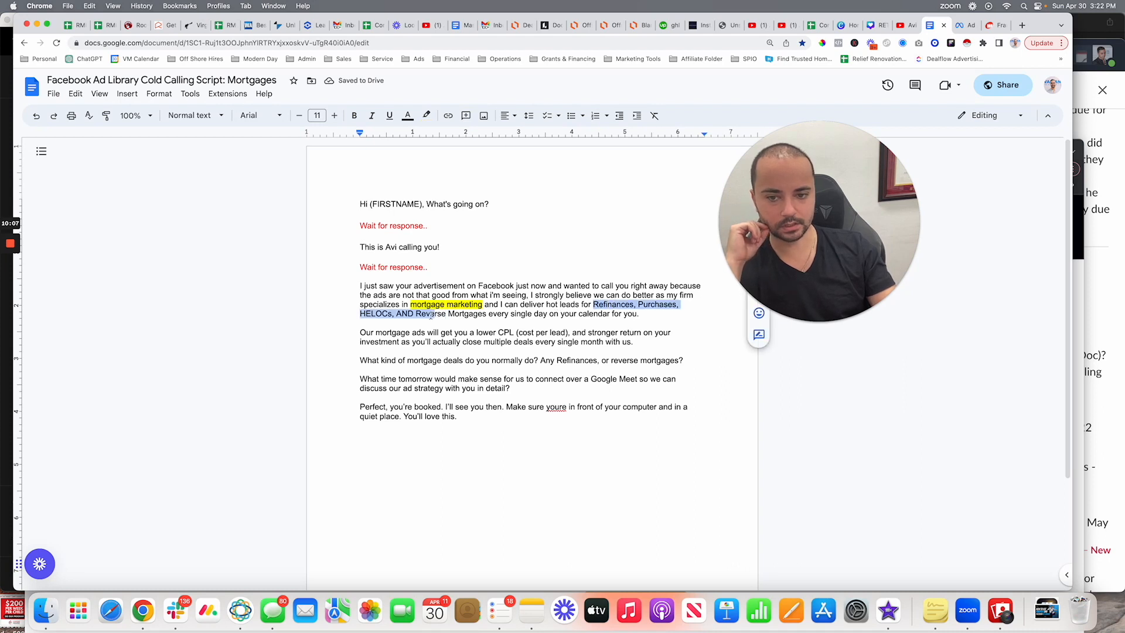
pyautogui.click(425, 115)
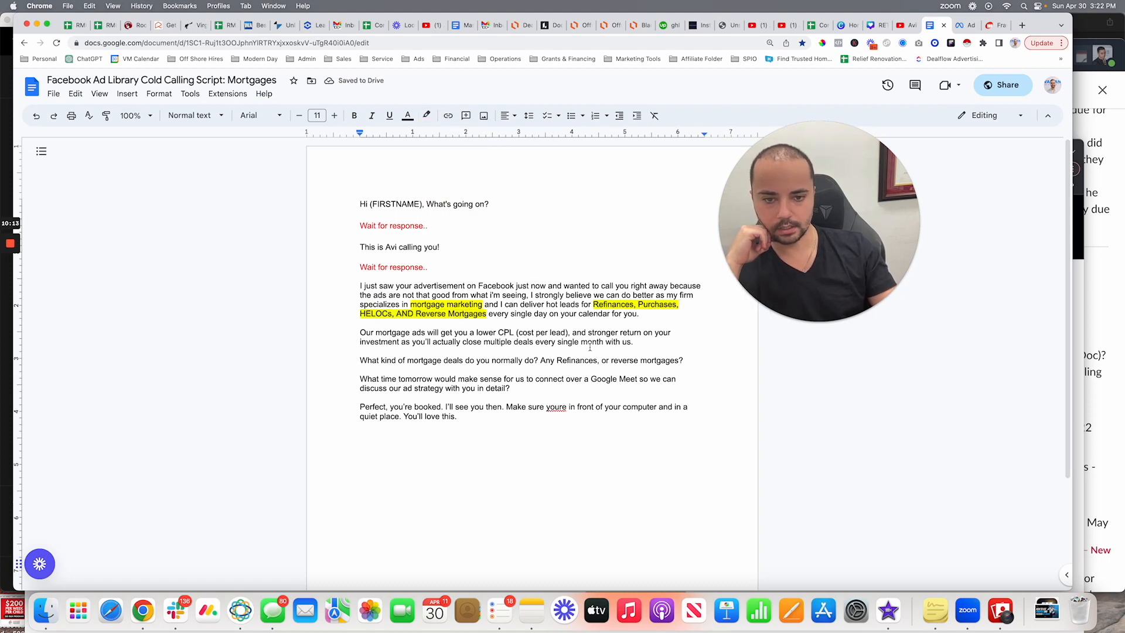
# Step: Highlight 'mortgage deals' and 'Any Refinances, or reverse mortgages' in yellow
pyautogui.doubleClick(426, 360)
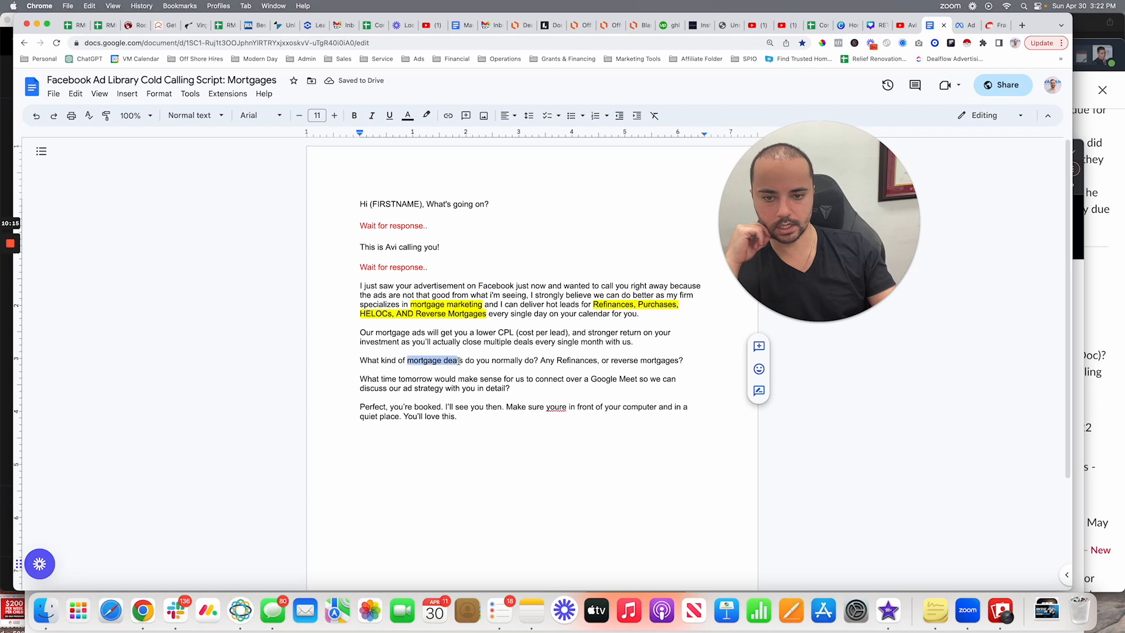
pyautogui.click(426, 115)
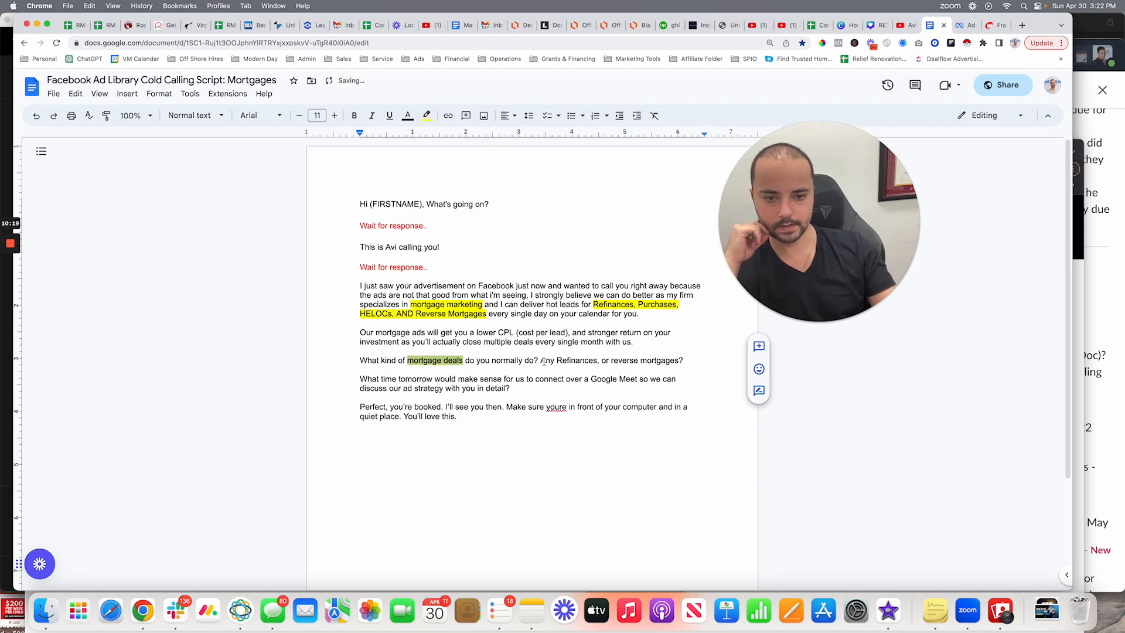
pyautogui.moveTo(541, 359); pyautogui.dragTo(678, 359)
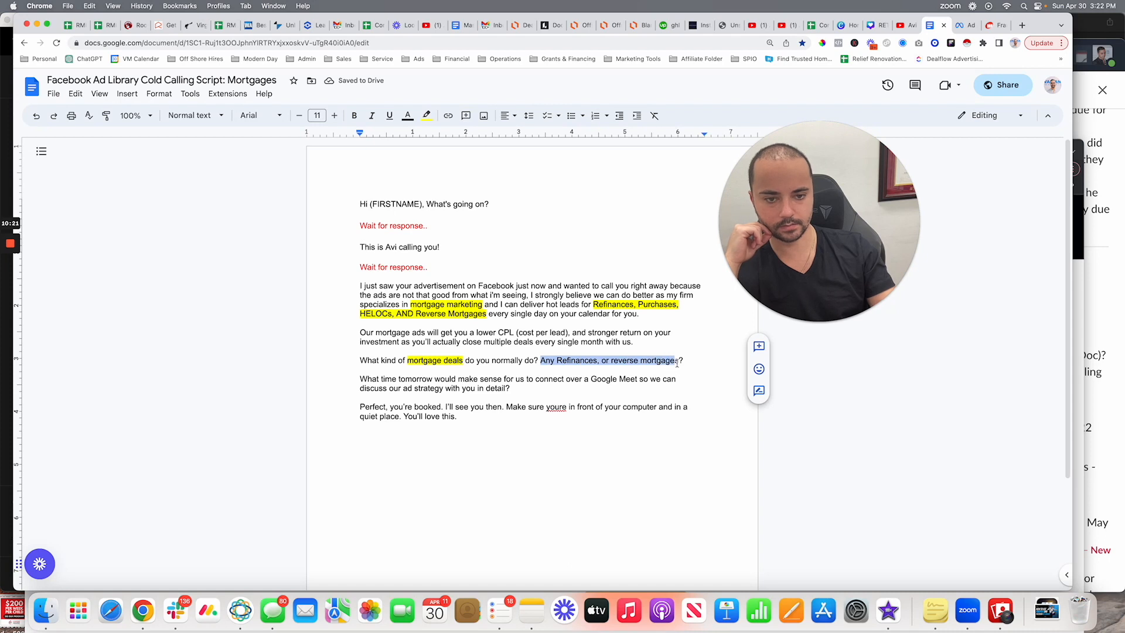
pyautogui.click(426, 114)
pyautogui.write('20')
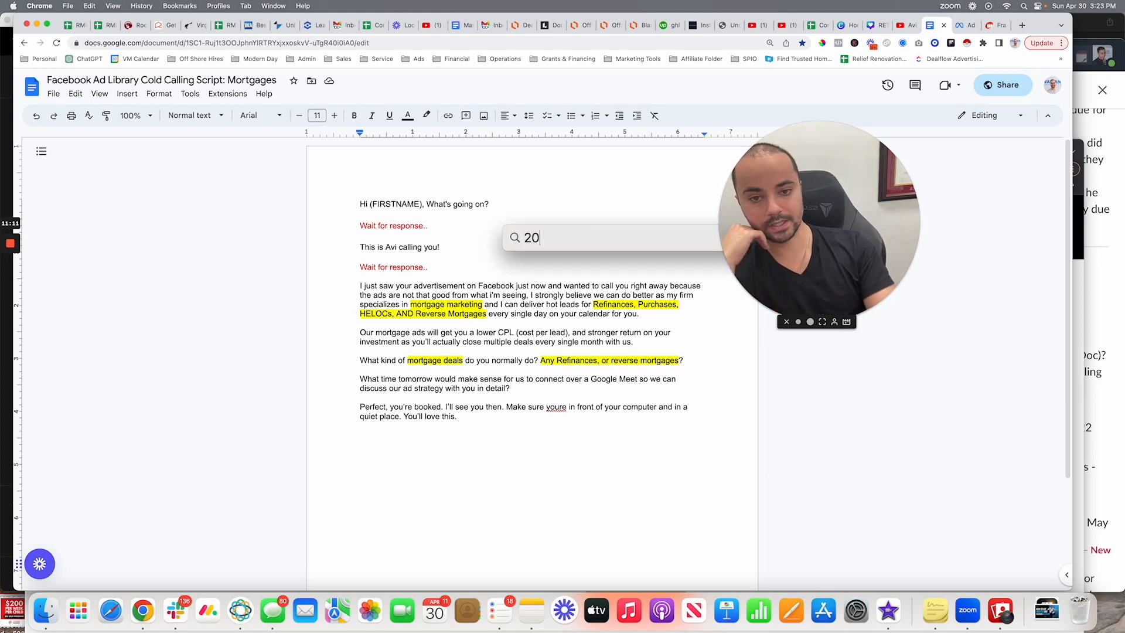
pyautogui.write('*5')
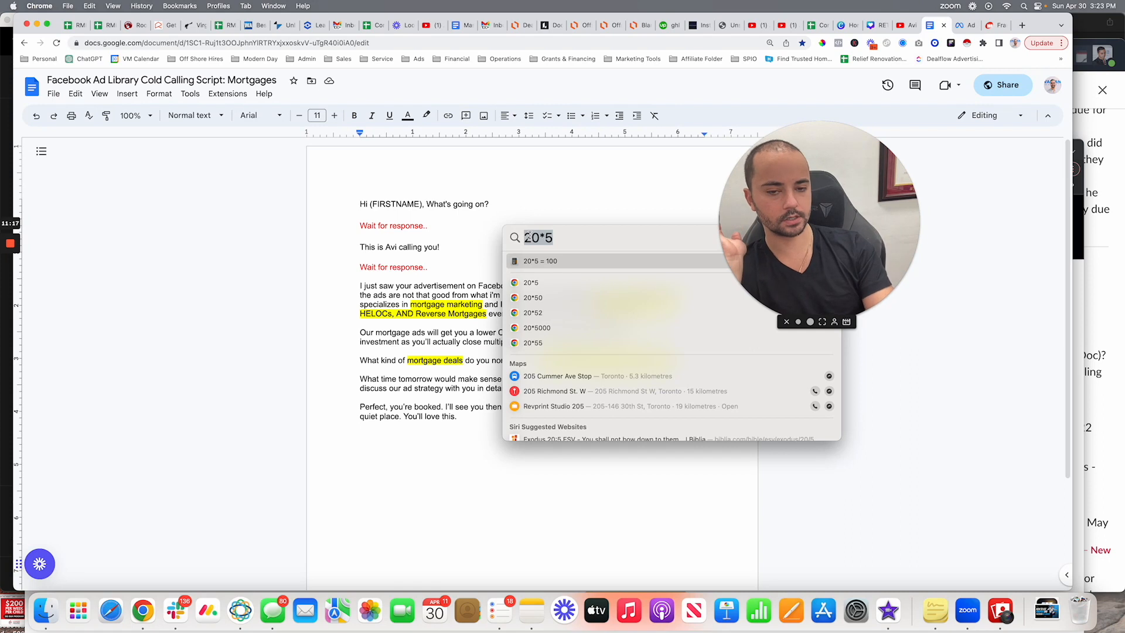
pyautogui.write('100')
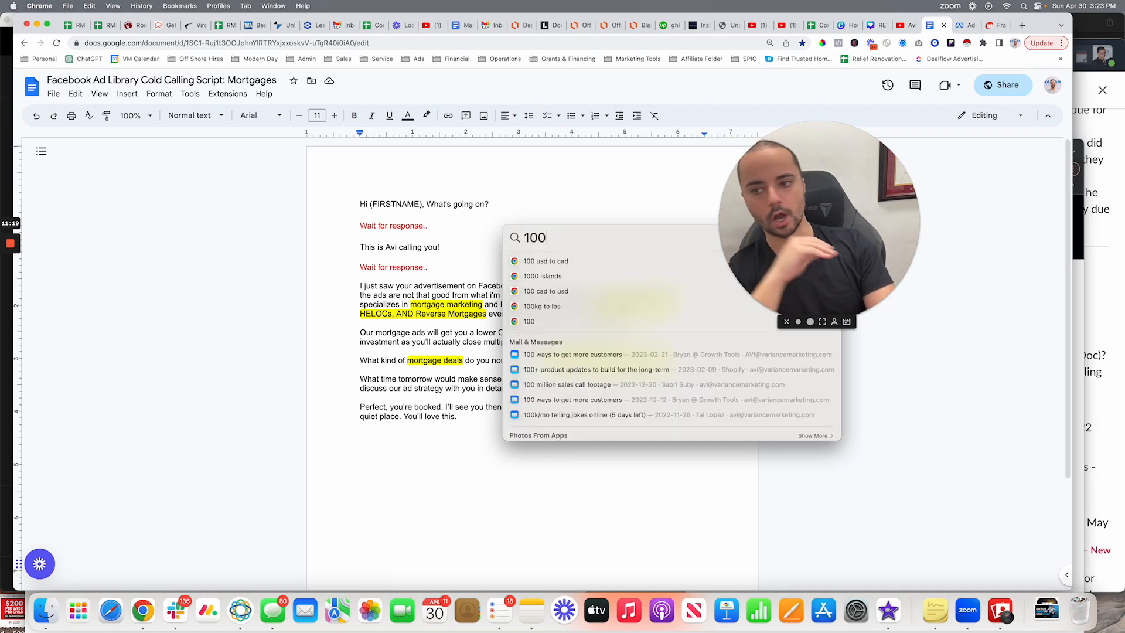